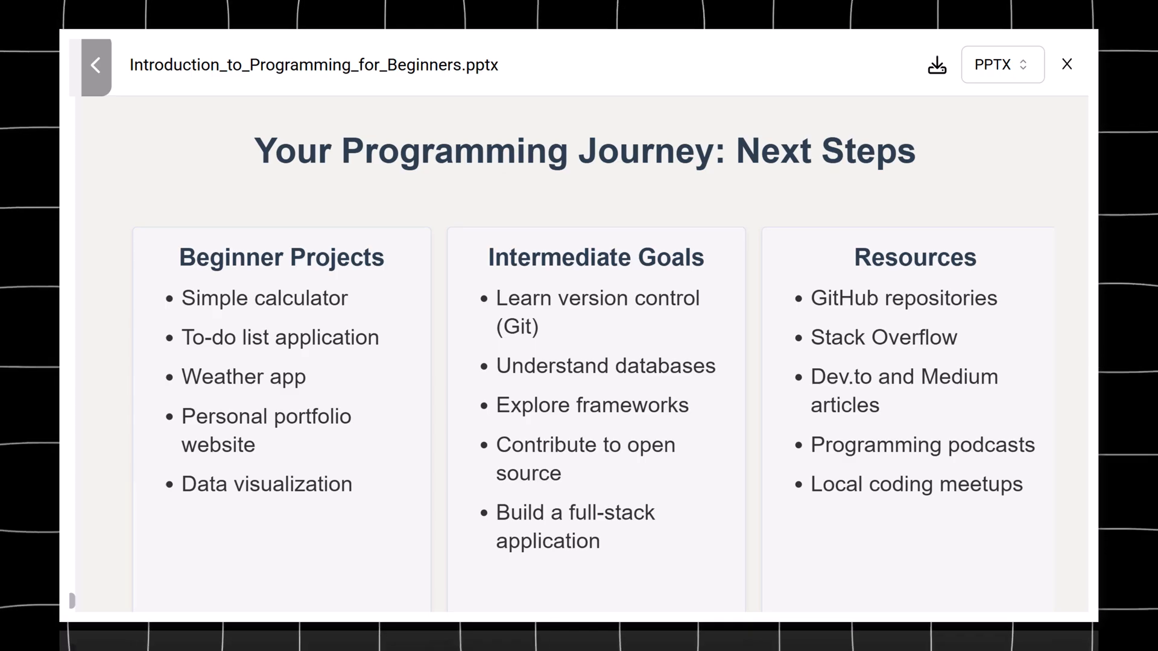
mouse_move(748, 422)
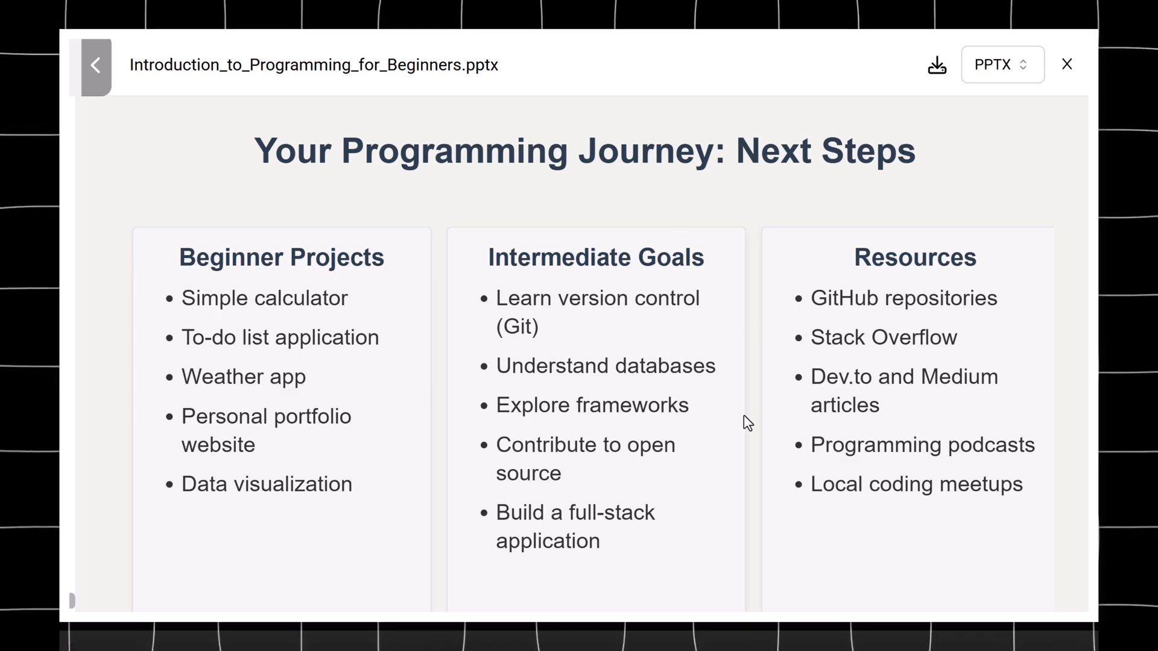
mouse_move(1015, 165)
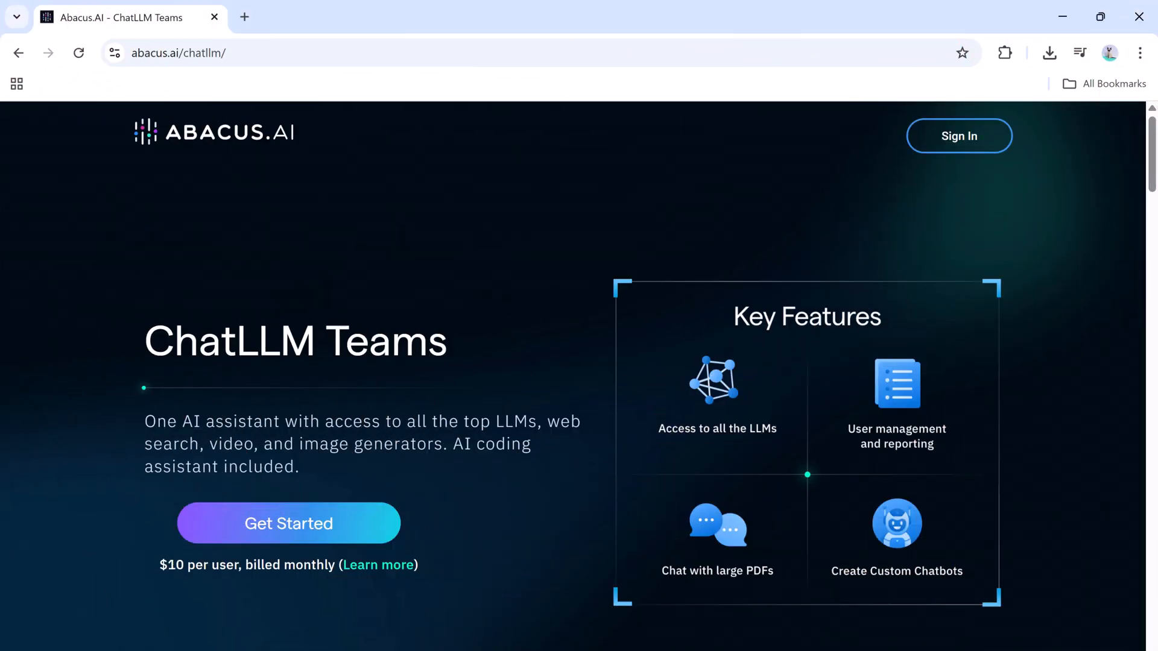
mouse_move(297, 433)
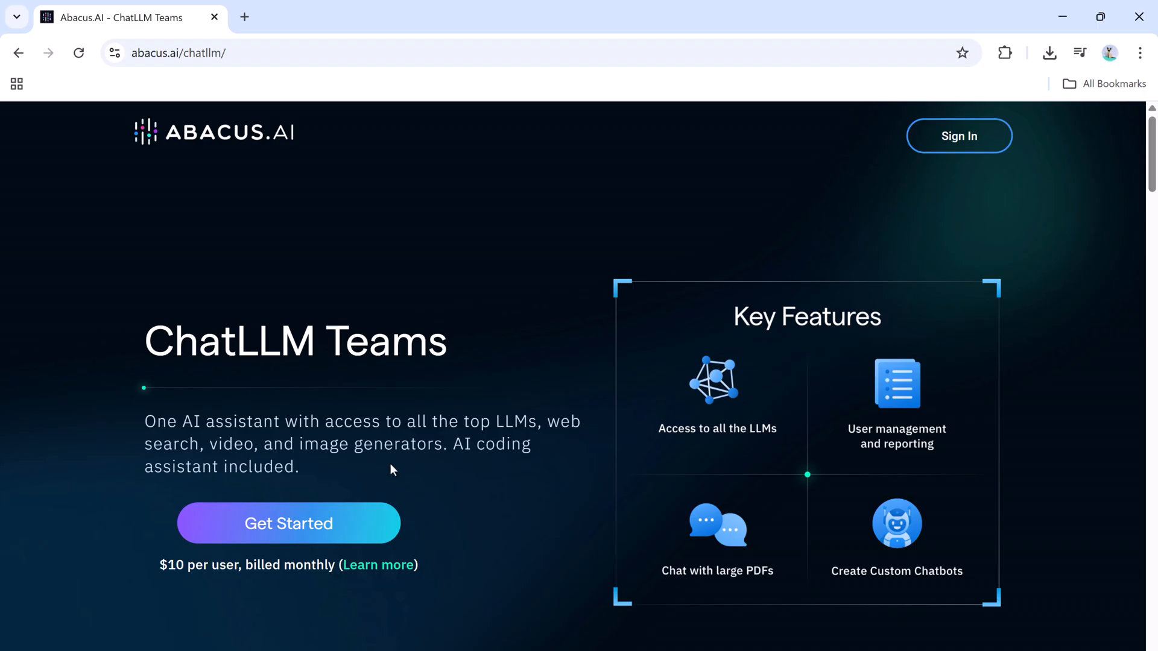
mouse_move(462, 513)
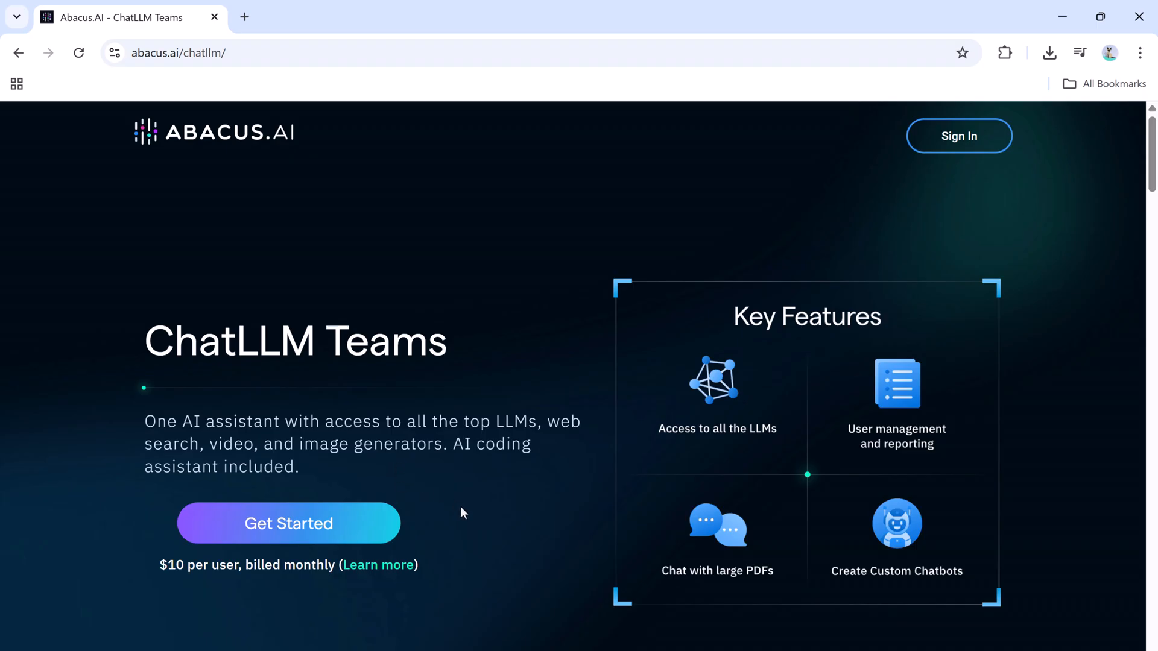
Browse the ChatLLM feature showcase, advancing the carousel to the docs and PowerPoints example.
scroll("down", 3)
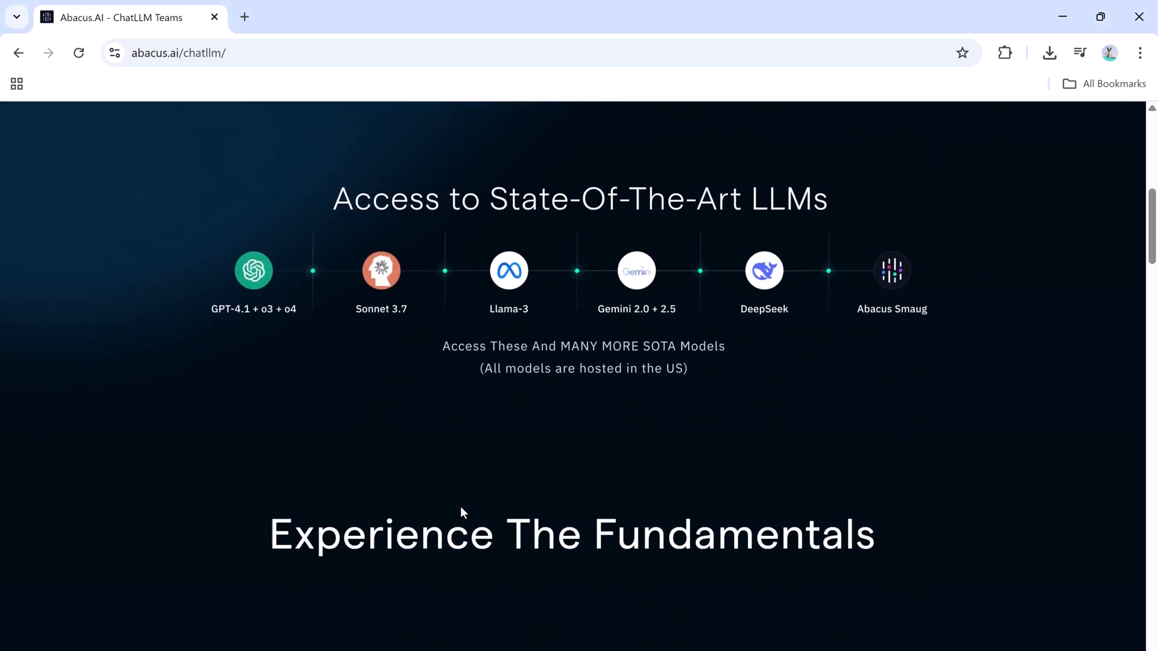
scroll("down", 3)
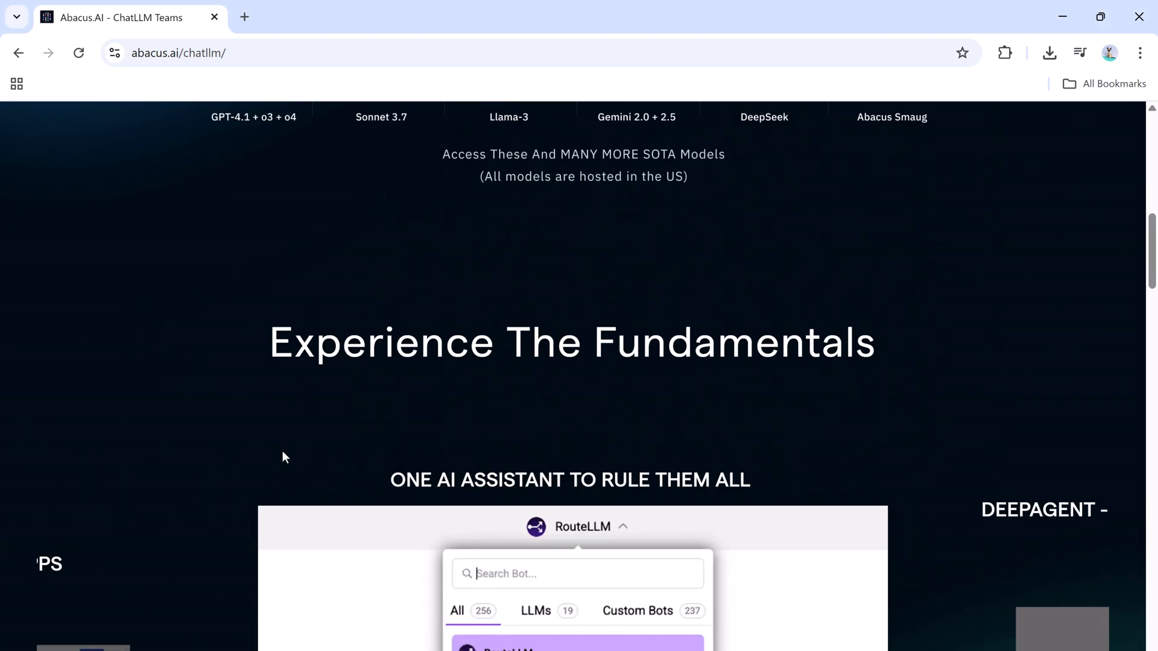
scroll("down", 3)
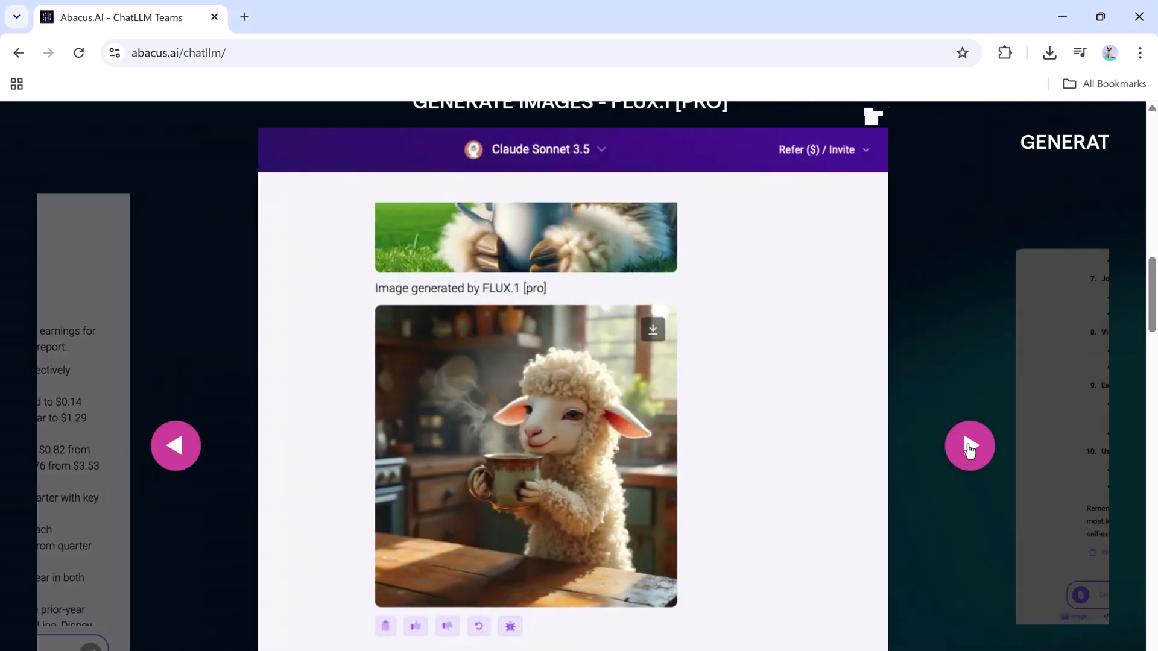
left_click(969, 445)
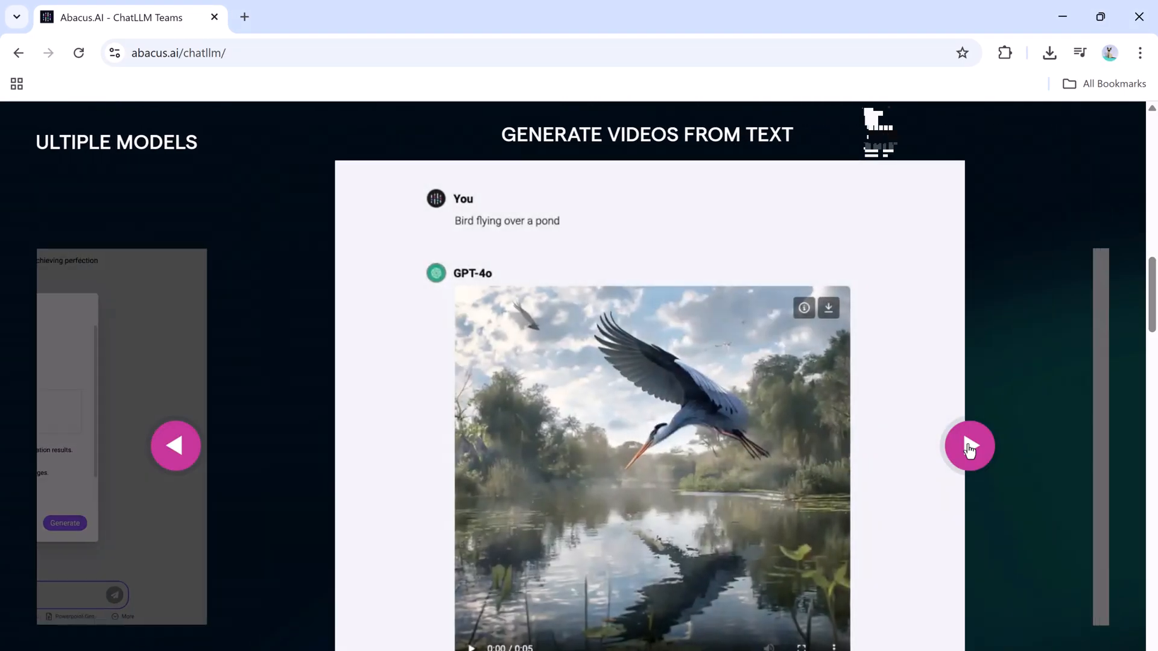
left_click(969, 446)
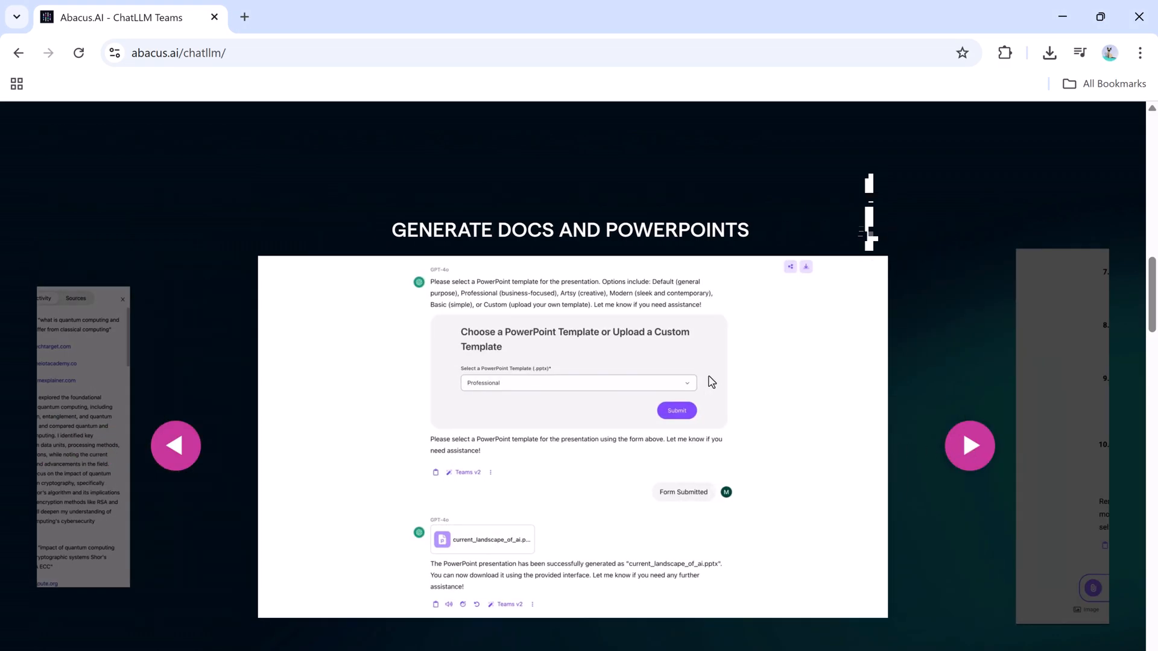
Launch the ChatLLM Teams app via Get Started from the landing page.
scroll("down", 3)
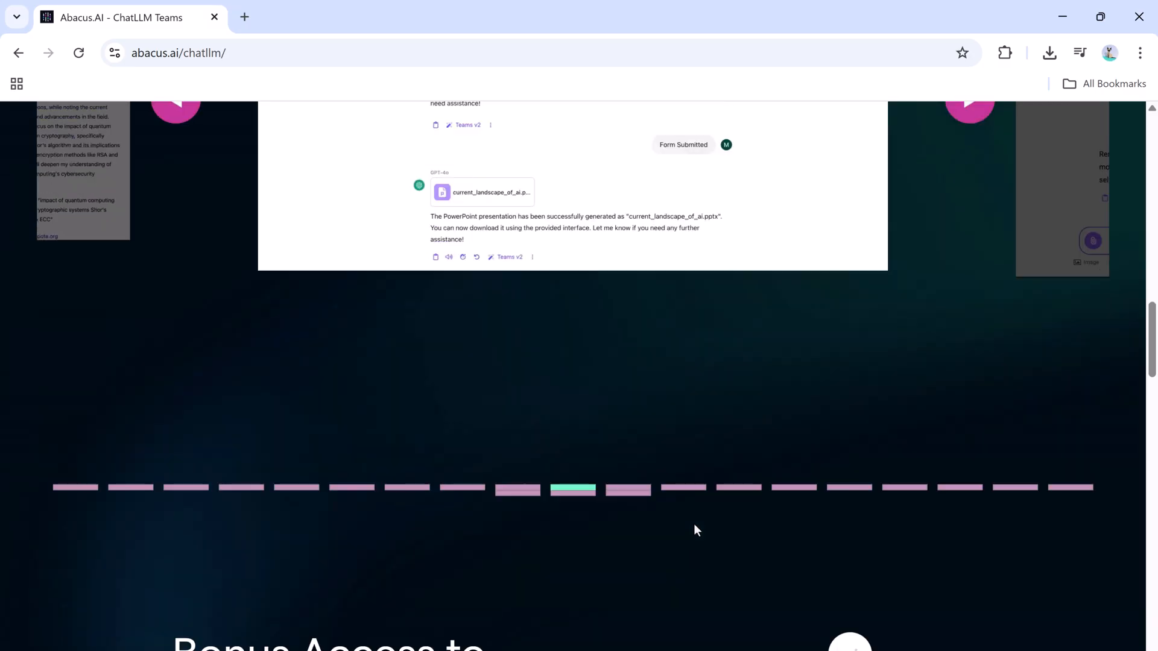
scroll("down", 3)
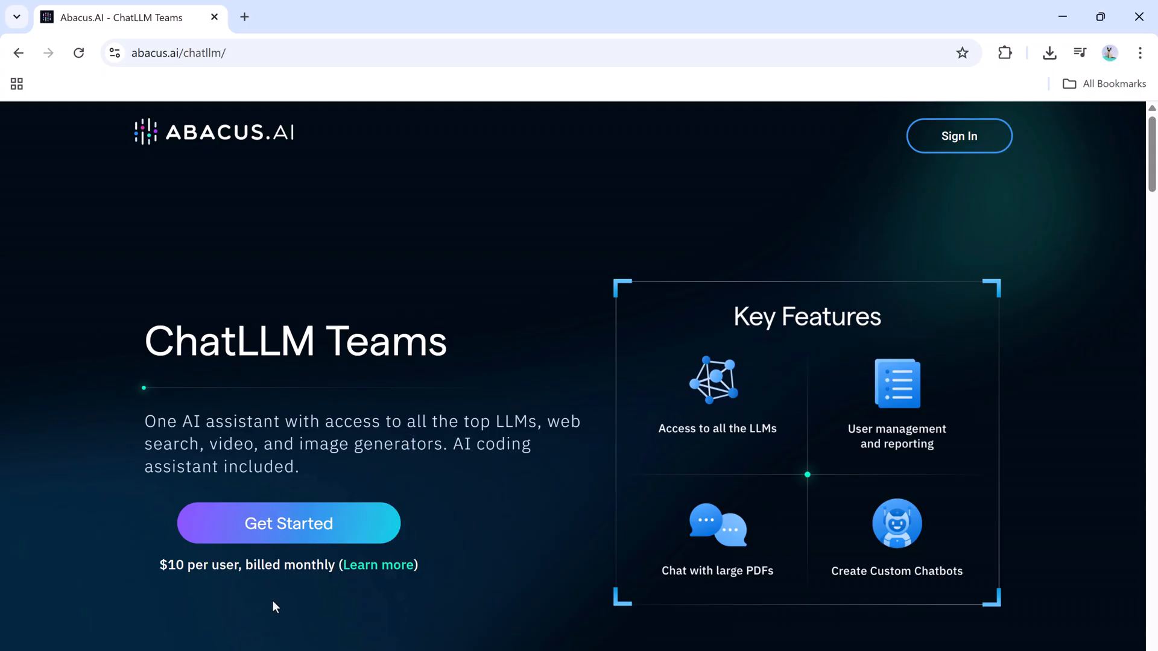
mouse_move(284, 604)
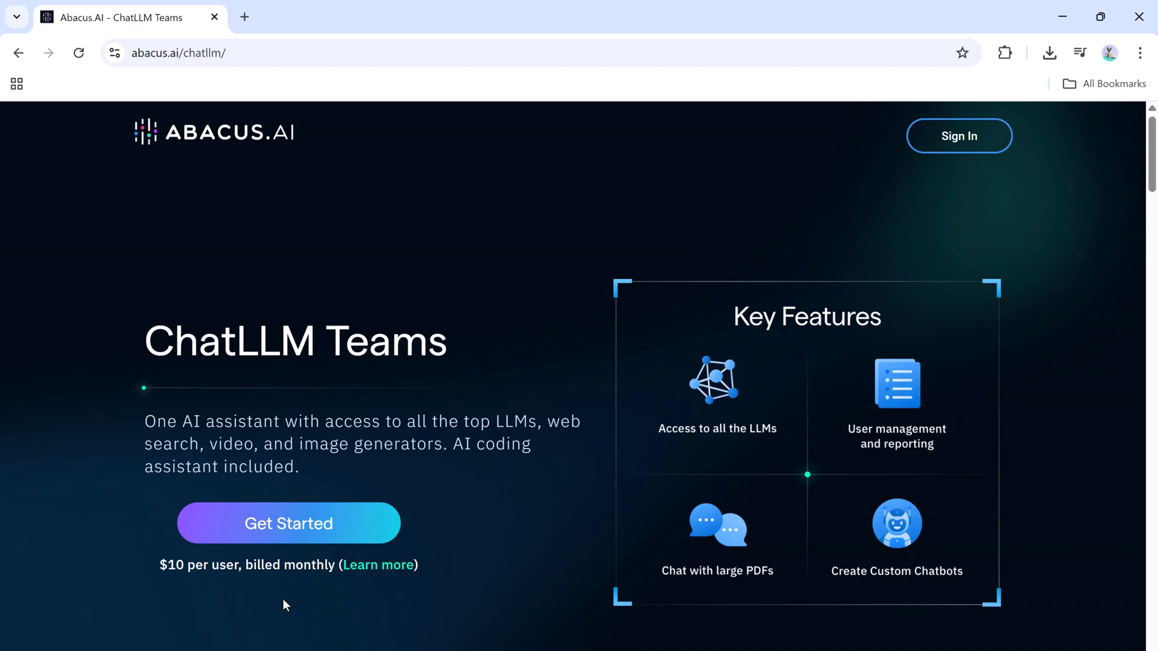
left_click(288, 523)
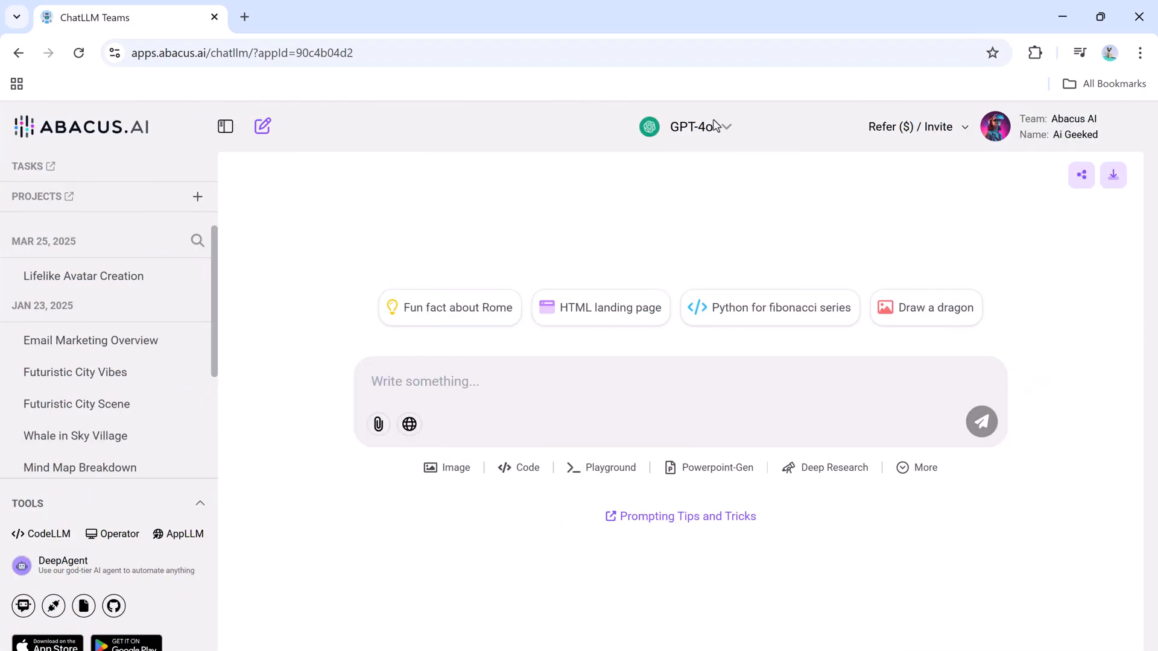
left_click(693, 127)
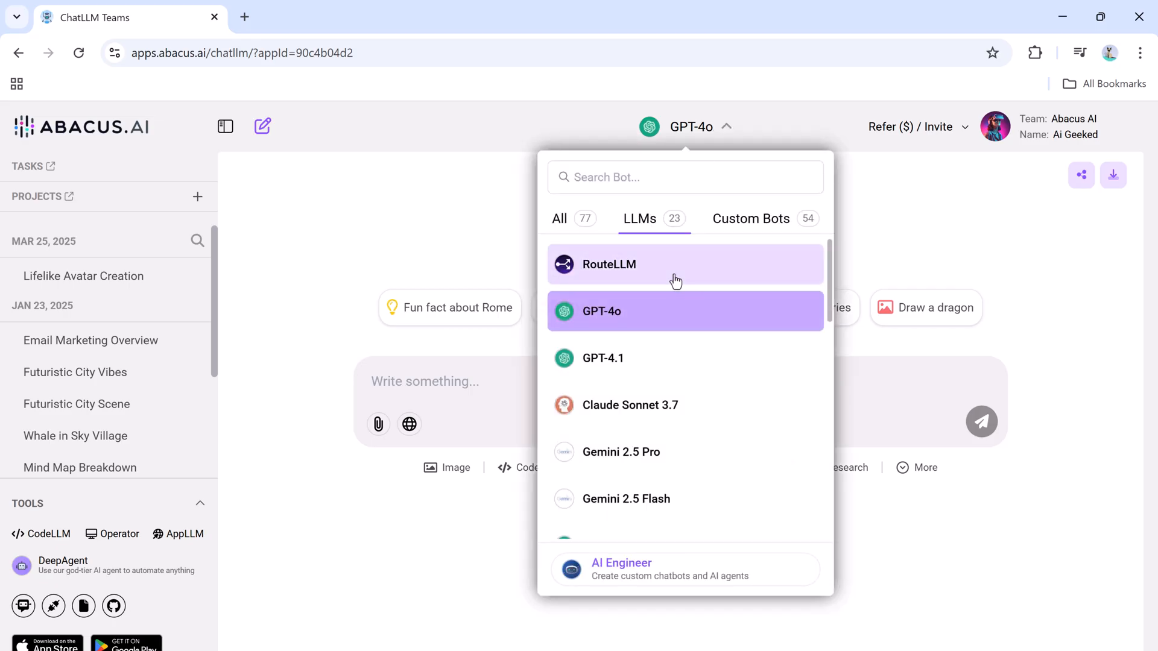
scroll("down", 3)
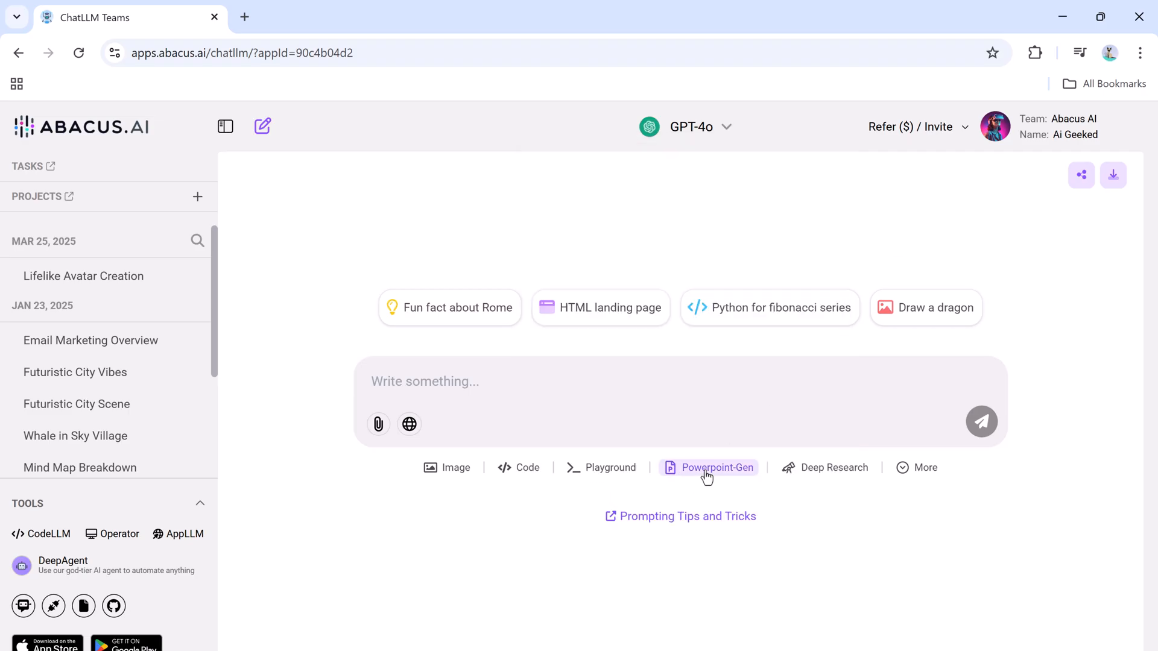
With Powerpoint-Gen selected, send 'Generate a PowerPoint presentation on How to Build a Personal Brand Online'.
left_click(707, 466)
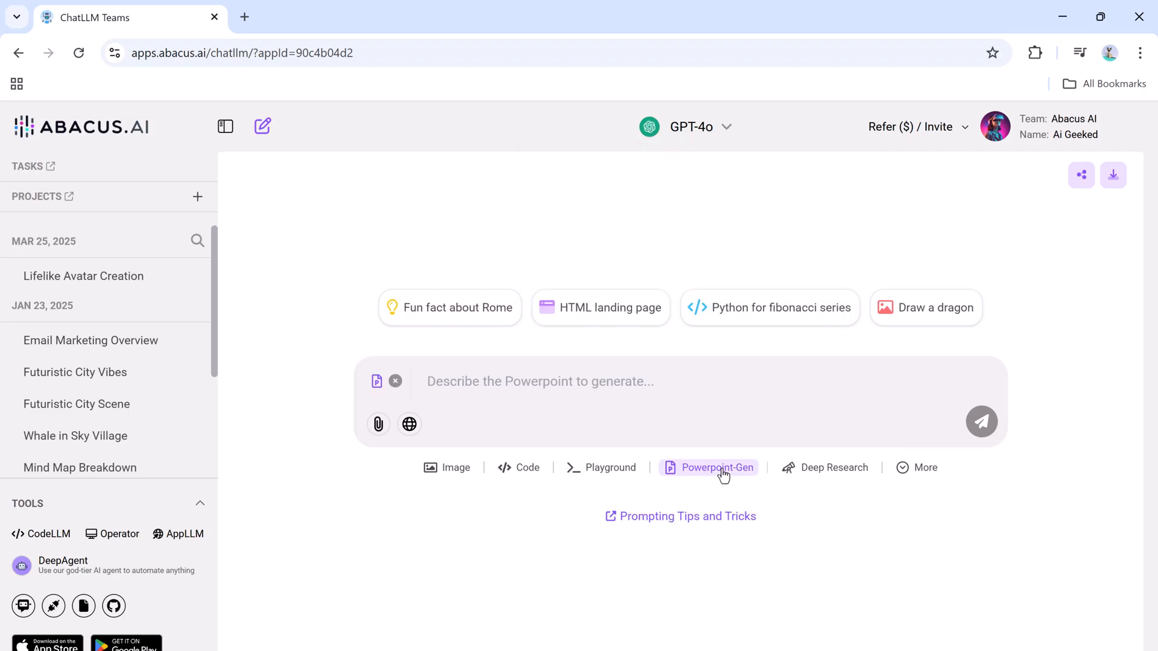
type("Generate a PowerPoint presen")
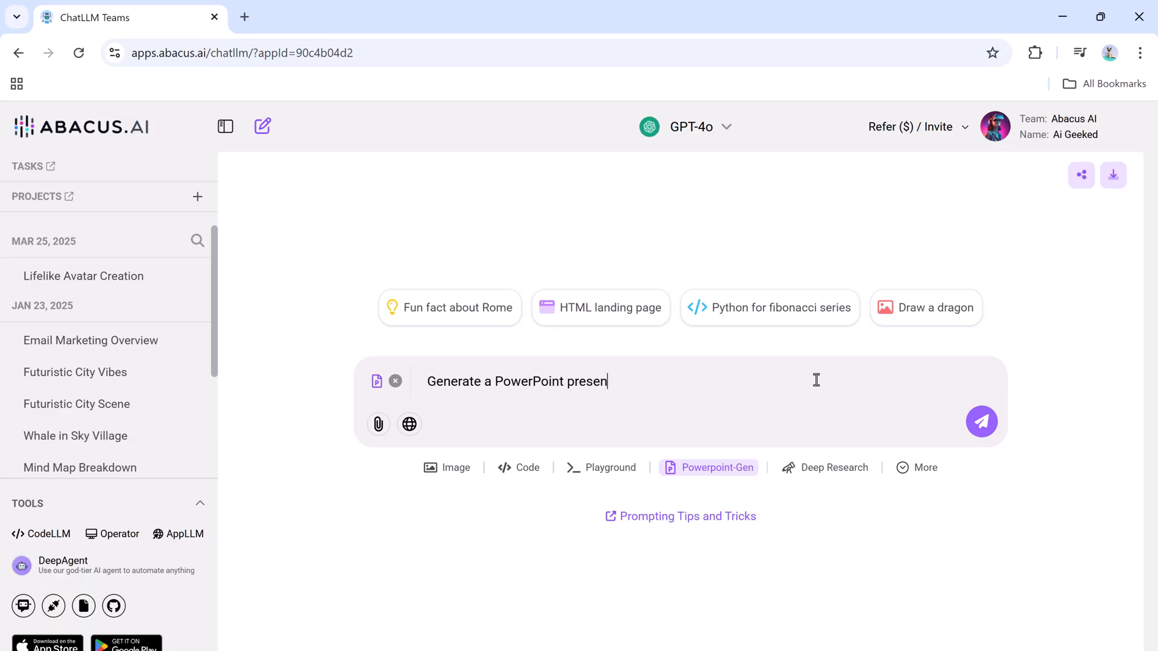
type("tation on How to Build a Personal Brand Online")
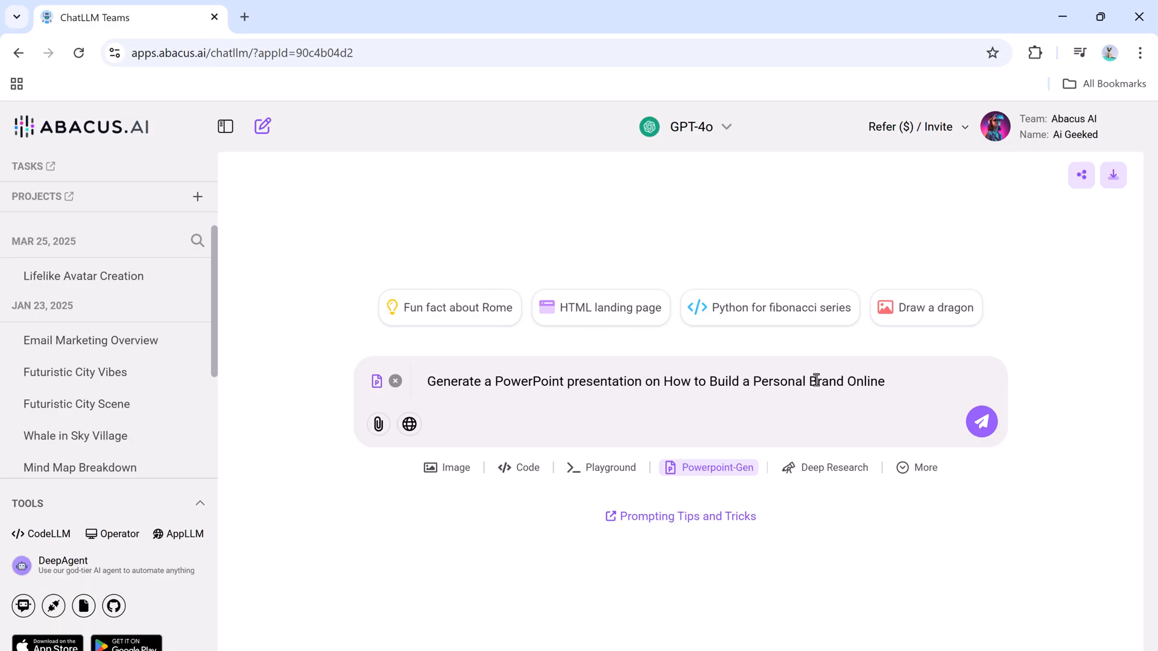
left_click(982, 422)
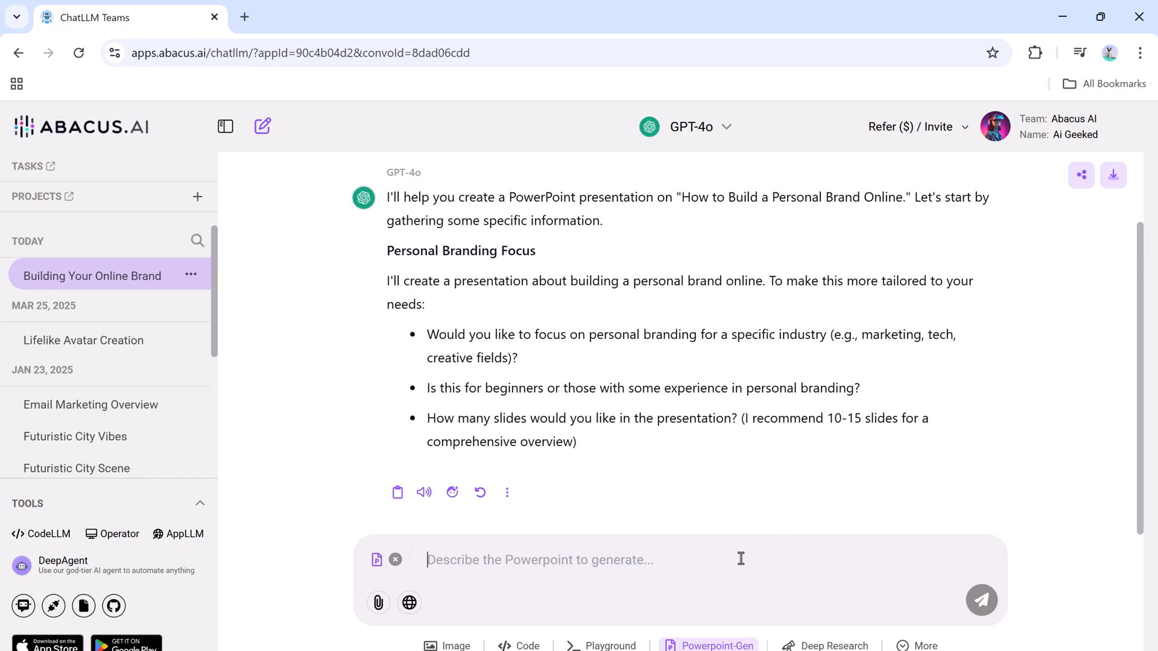
Reply '12' as the slide count and read through the generated slide-by-slide outline.
type("12")
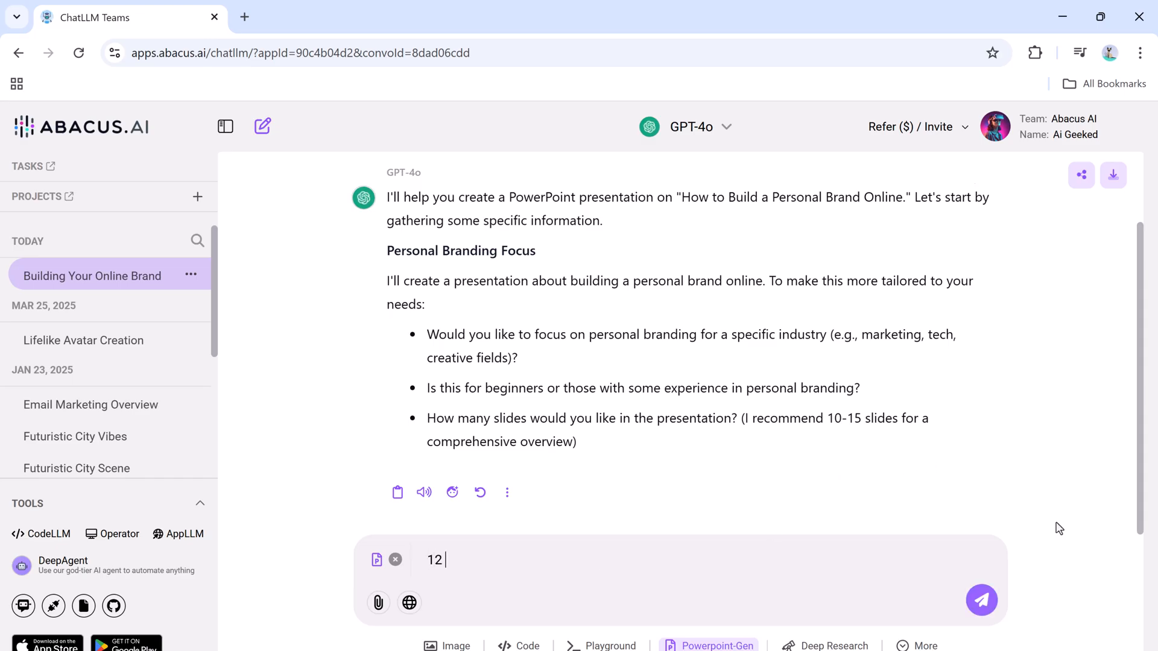
left_click(980, 599)
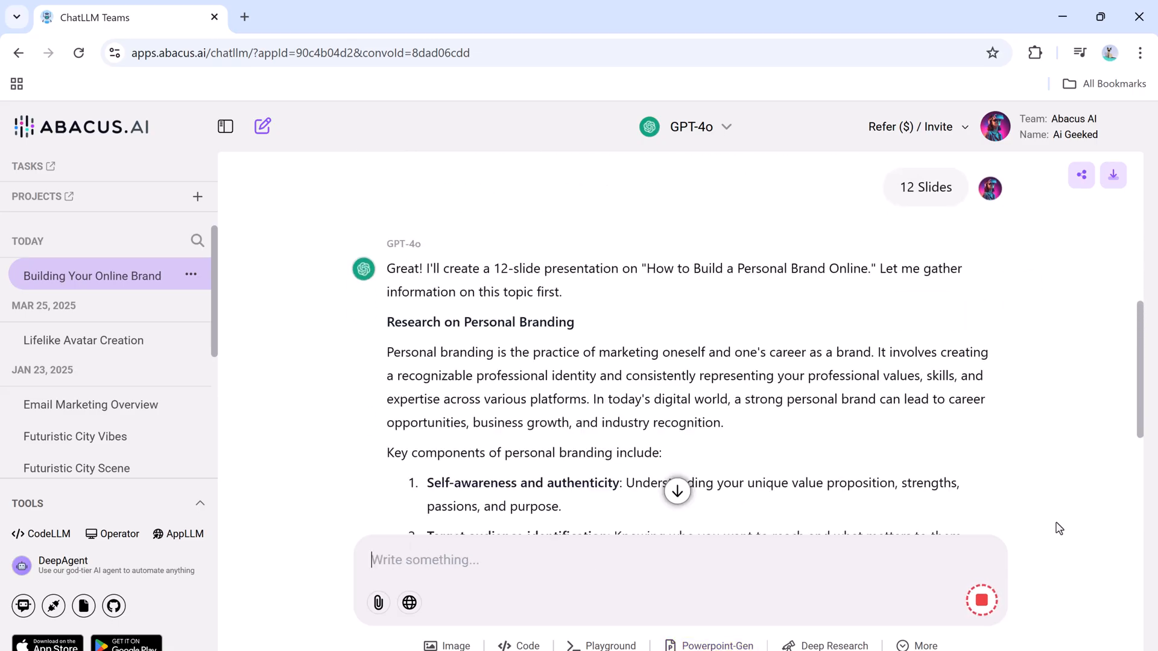
scroll("down", 3)
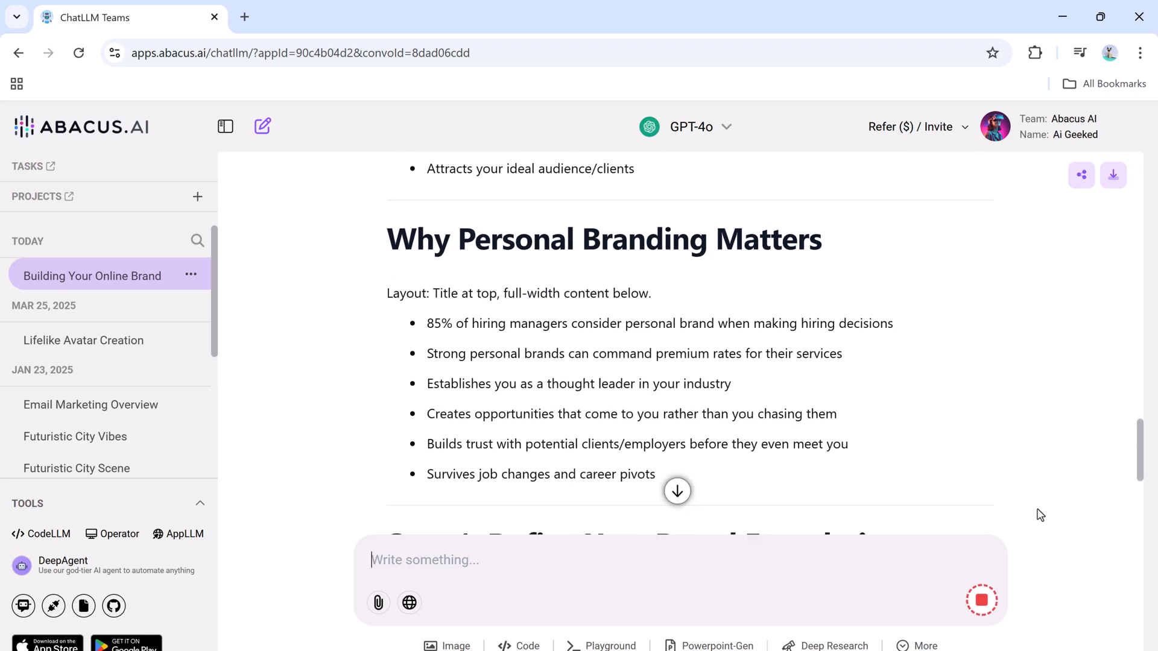
scroll("down", 3)
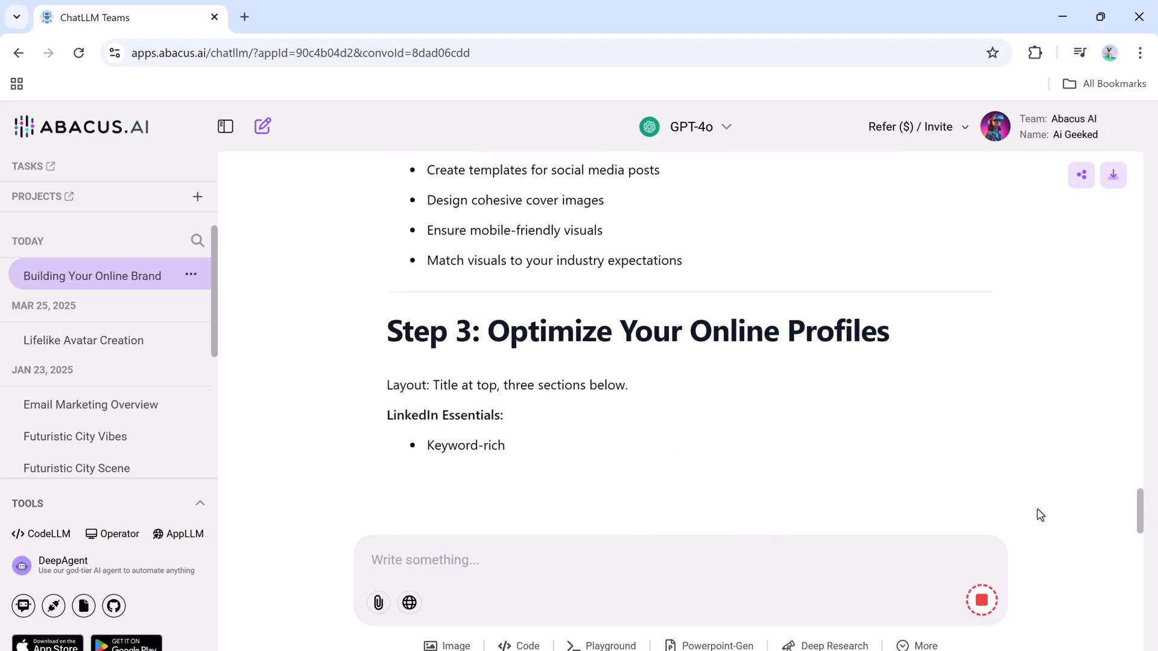
scroll("down", 3)
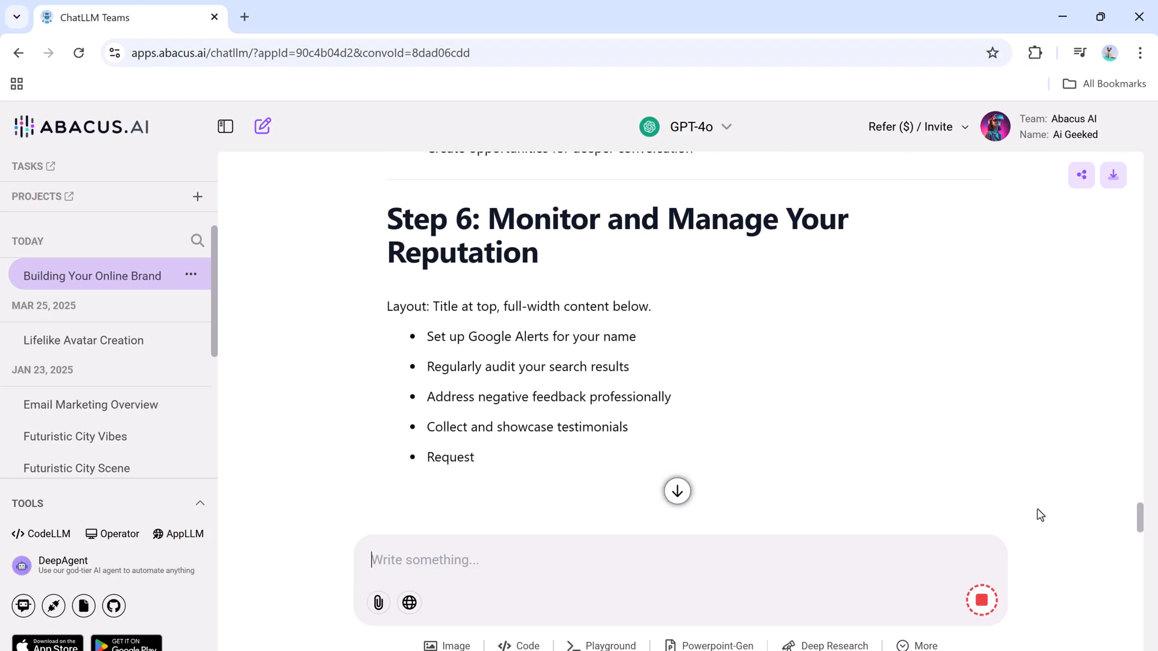
scroll("down", 3)
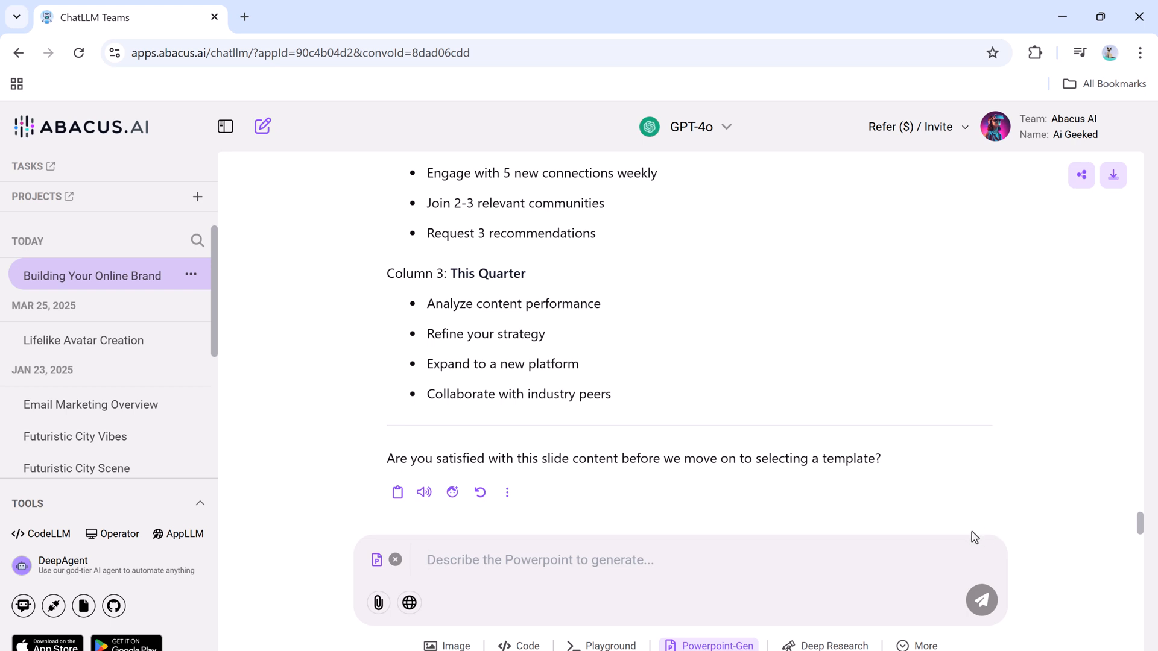
Reply 'Yes, Proceed' to approve the proposed slide content.
left_click(539, 559)
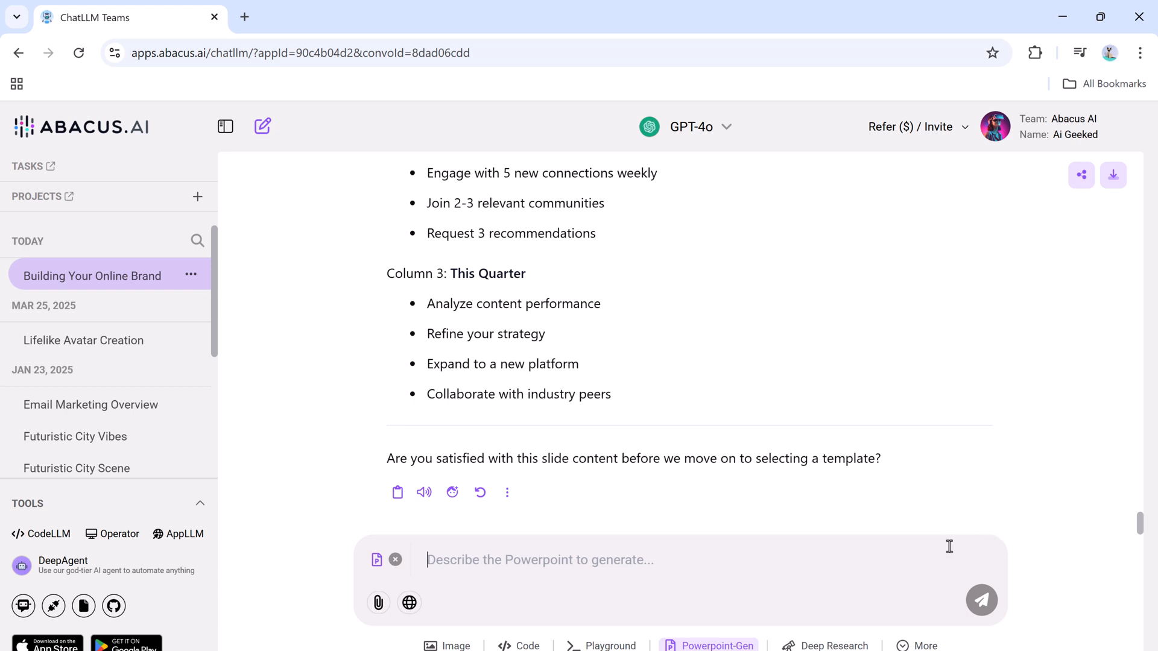
type("Yes, Proce")
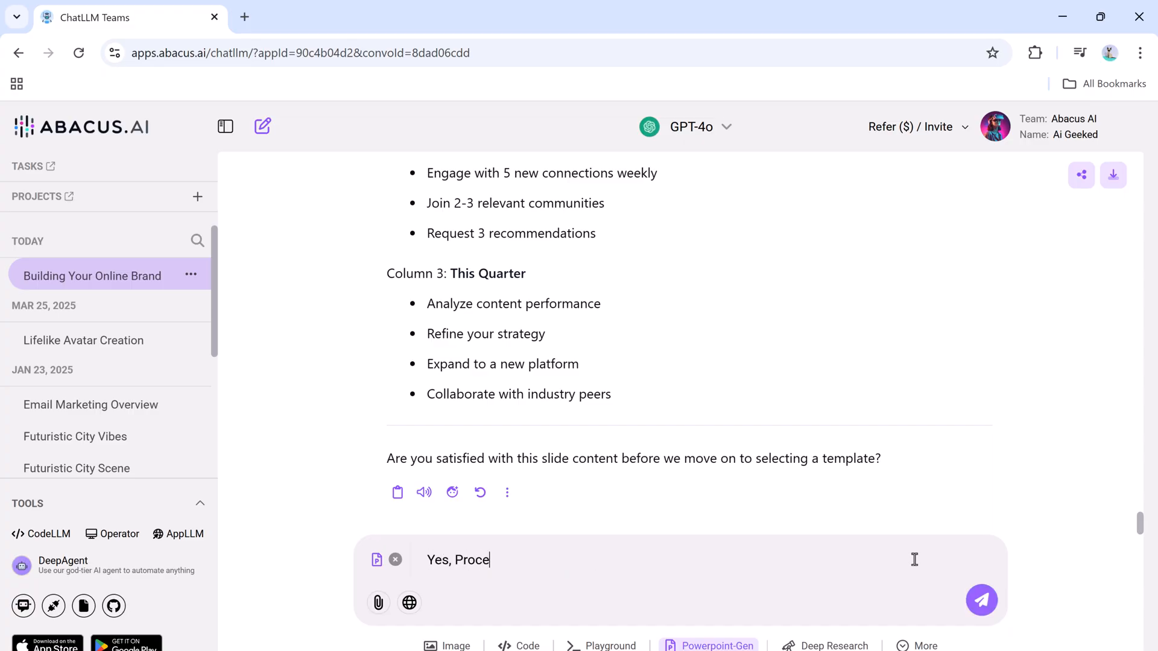
left_click(982, 600)
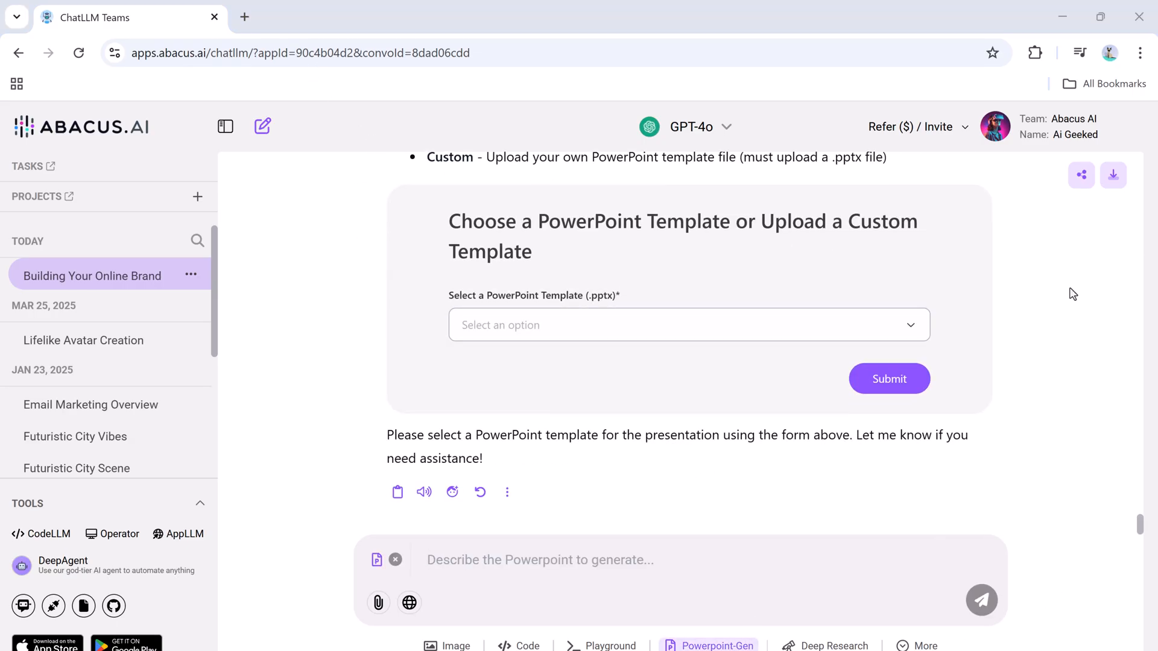
Select the Professional template from the dropdown and submit it to generate the deck.
left_click(687, 325)
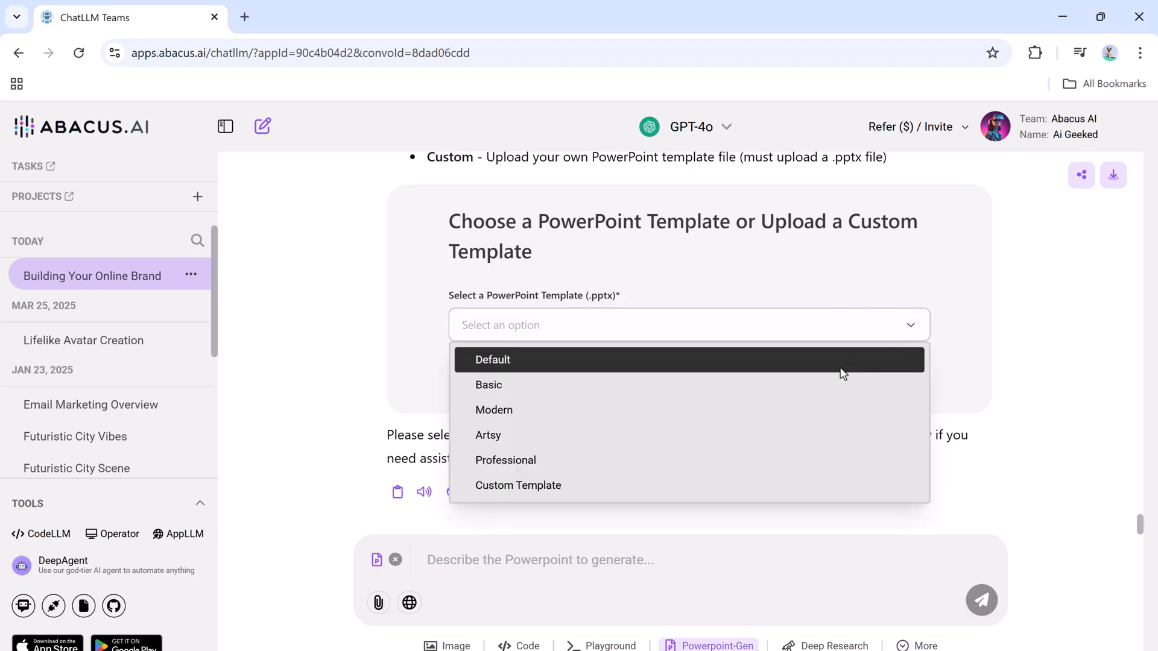
mouse_move(778, 460)
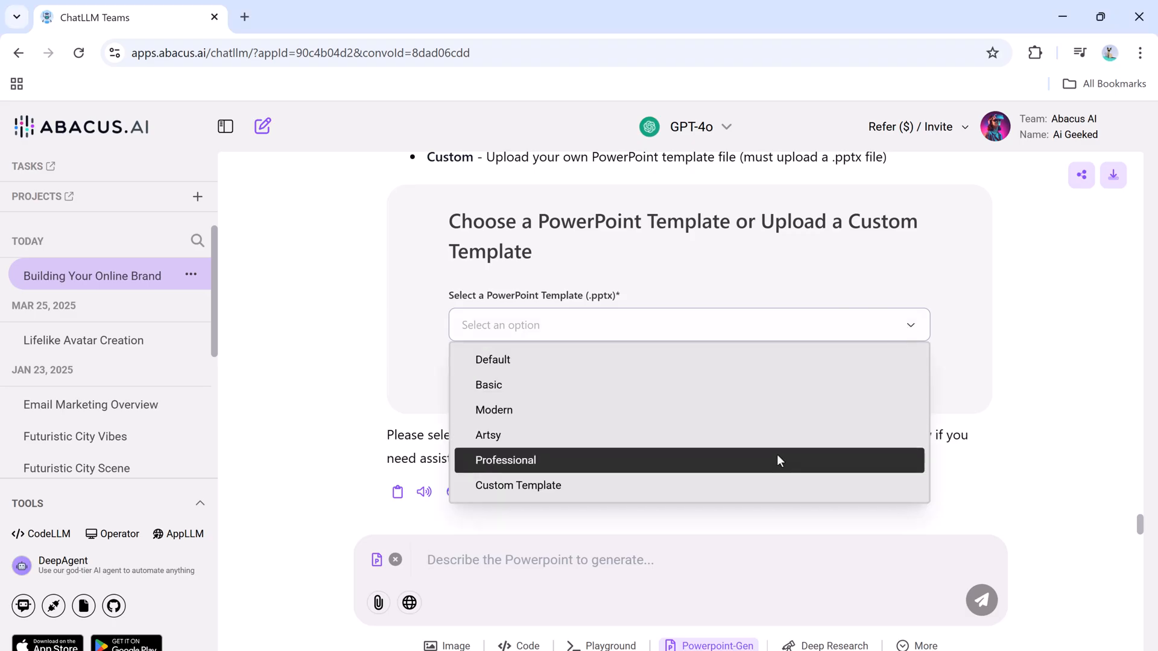
mouse_move(775, 470)
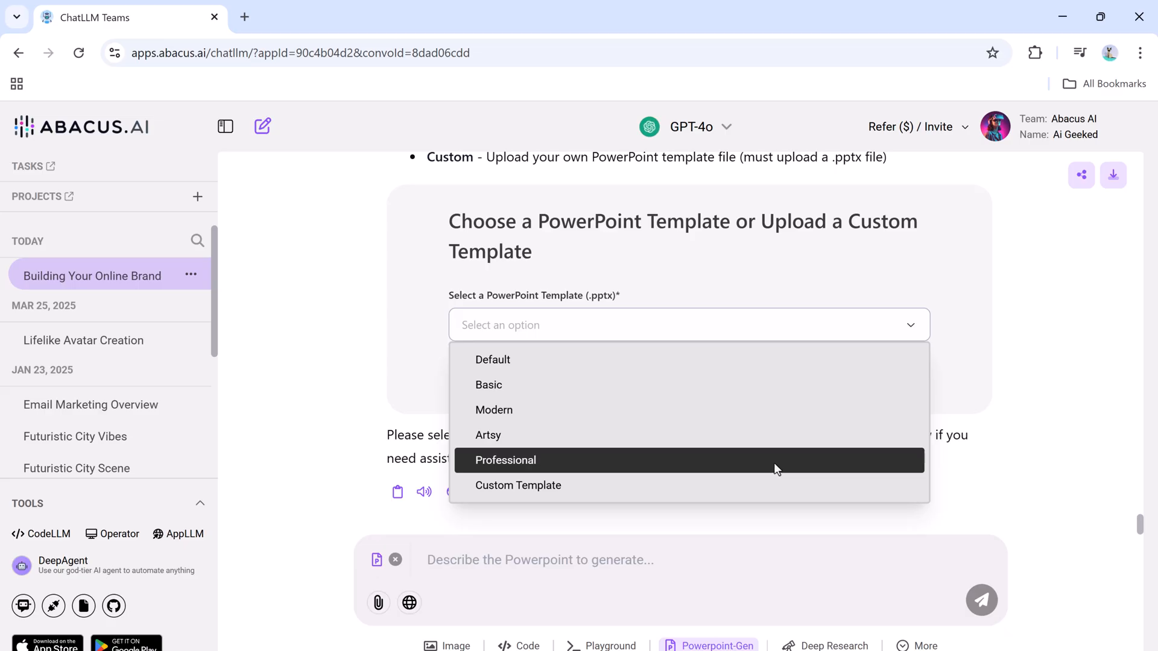
left_click(505, 459)
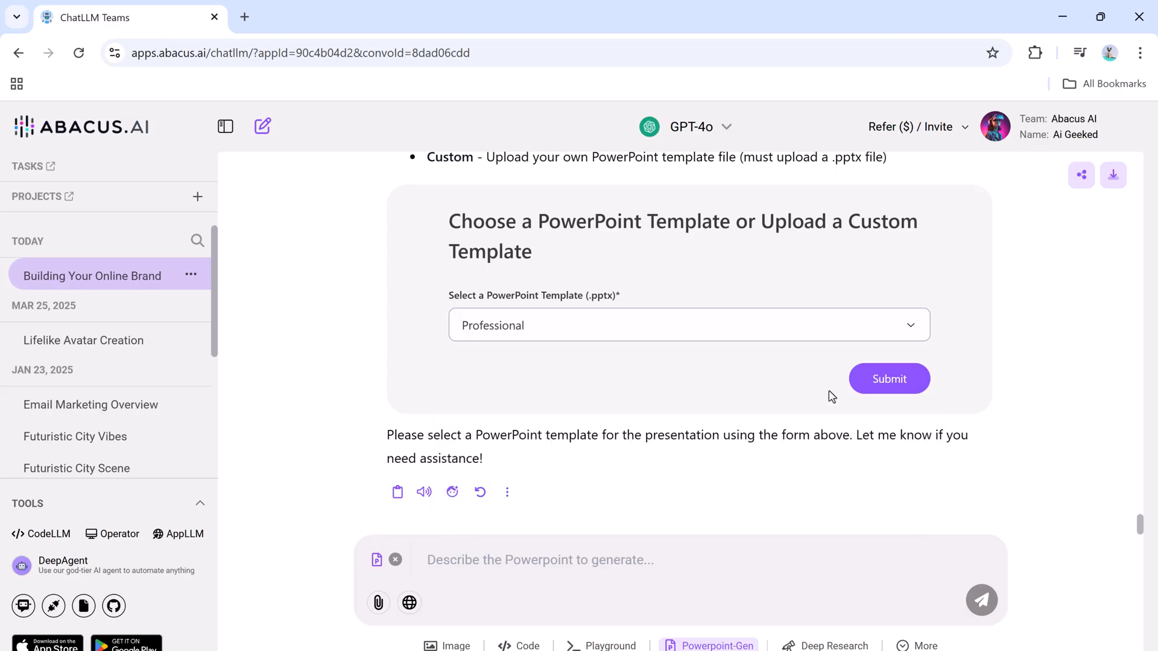
left_click(889, 379)
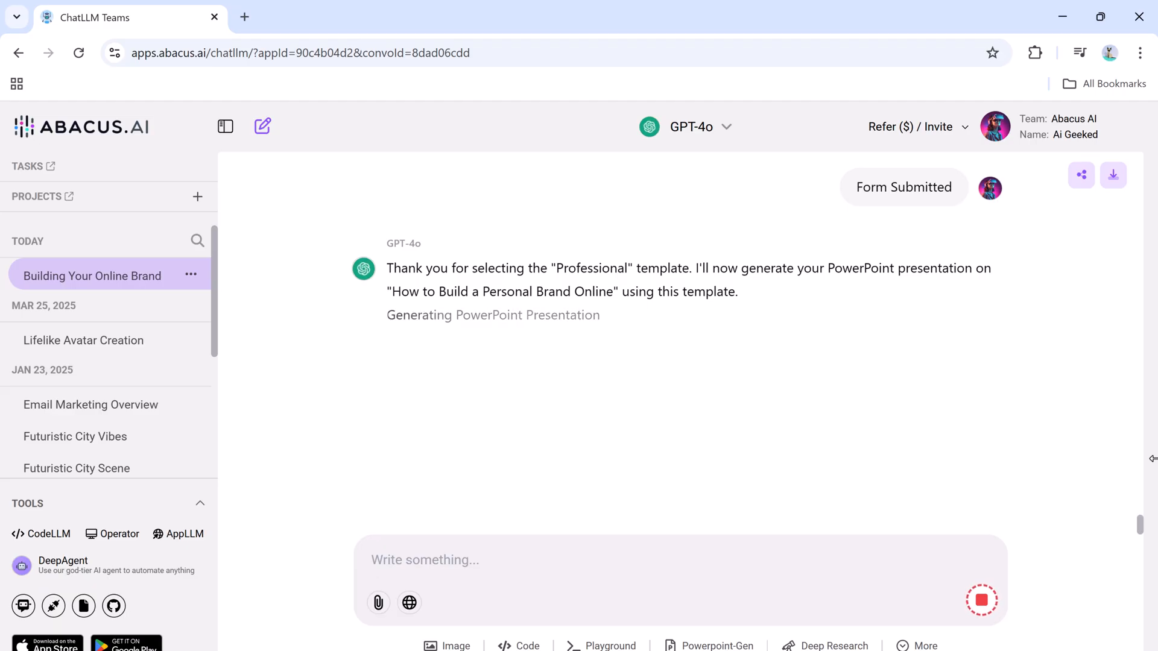
Preview the generated personal branding .pptx and page through to slide 12.
left_click(164, 377)
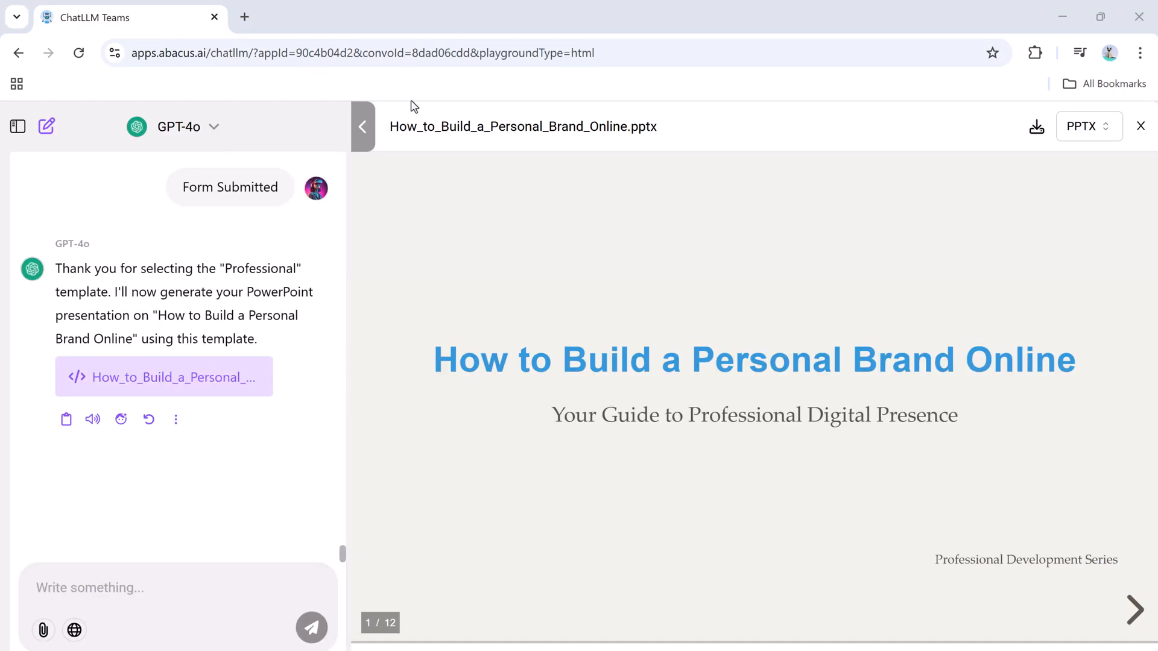
left_click(1134, 610)
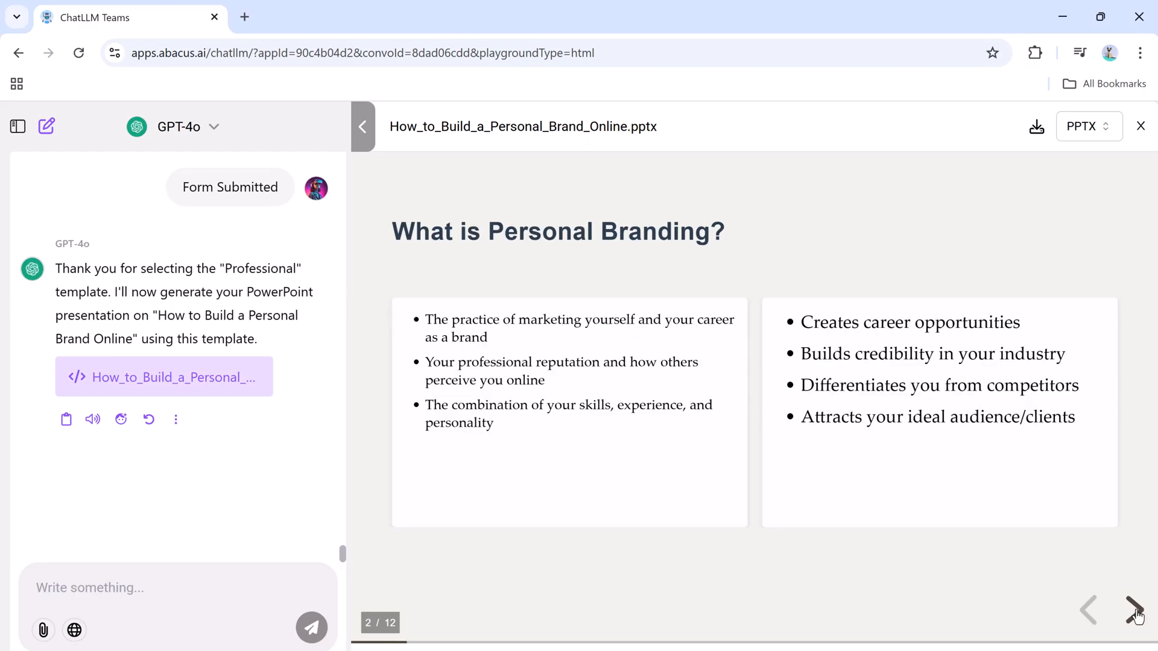
left_click(1132, 611)
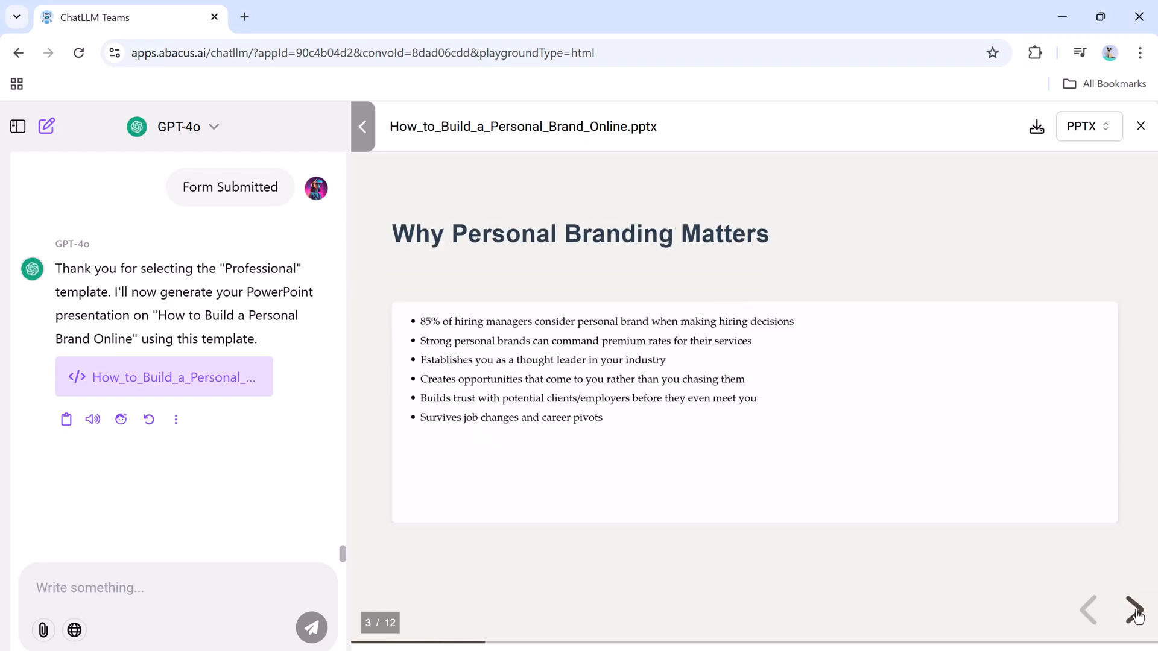
left_click(1136, 611)
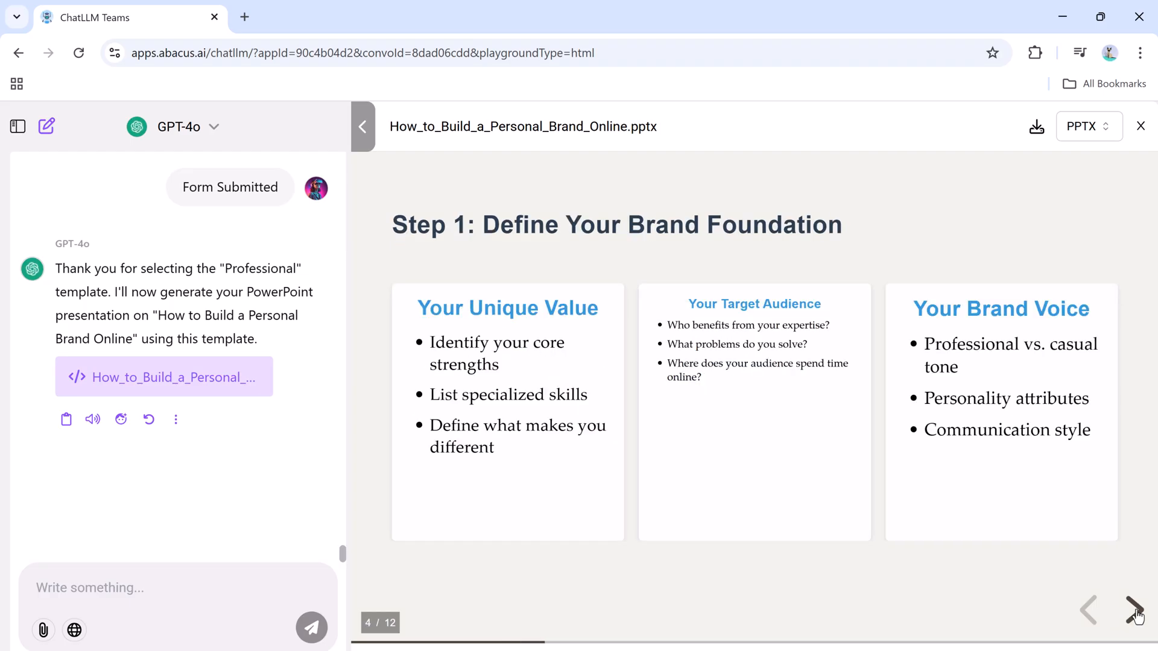
left_click(1136, 610)
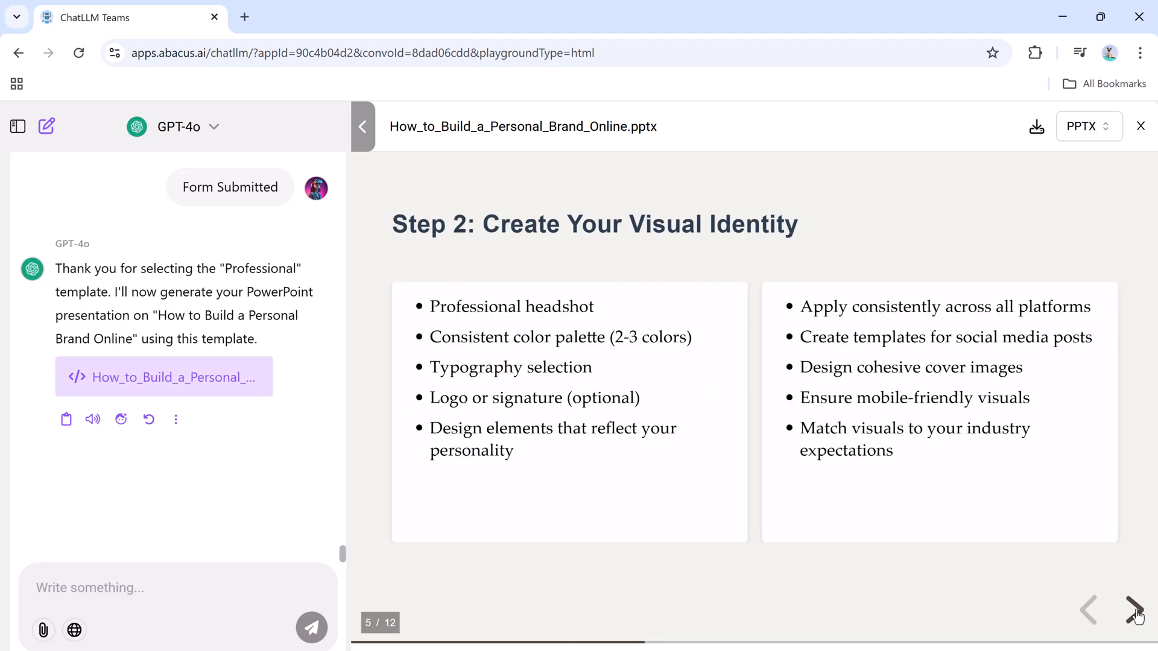
left_click(1133, 611)
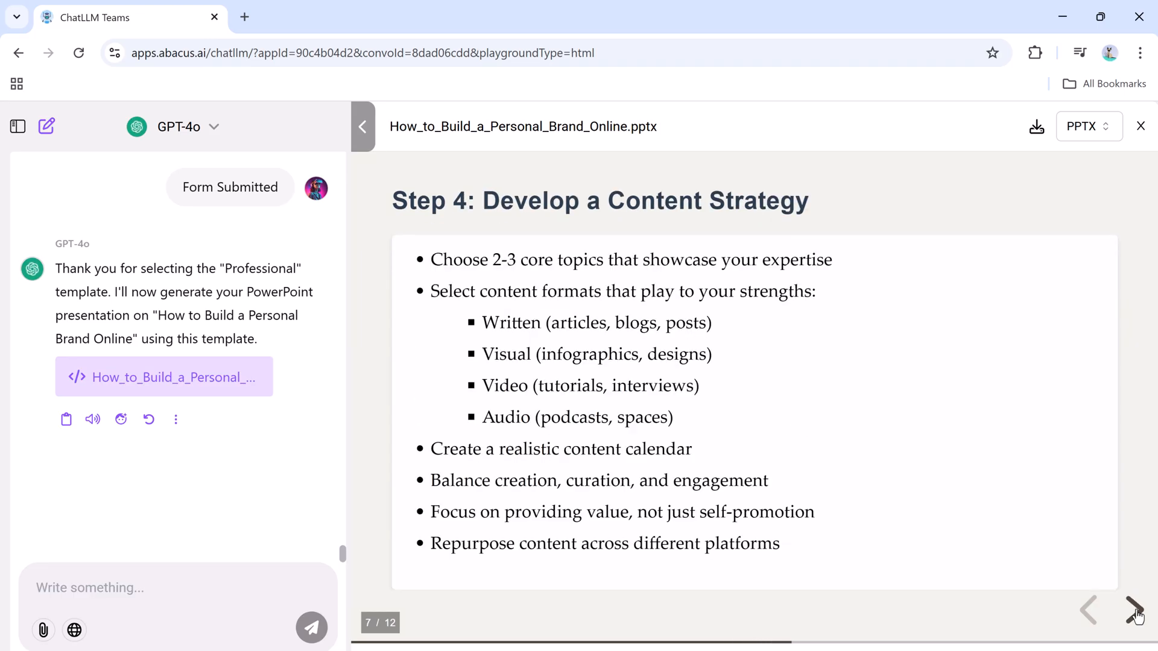
left_click(1130, 611)
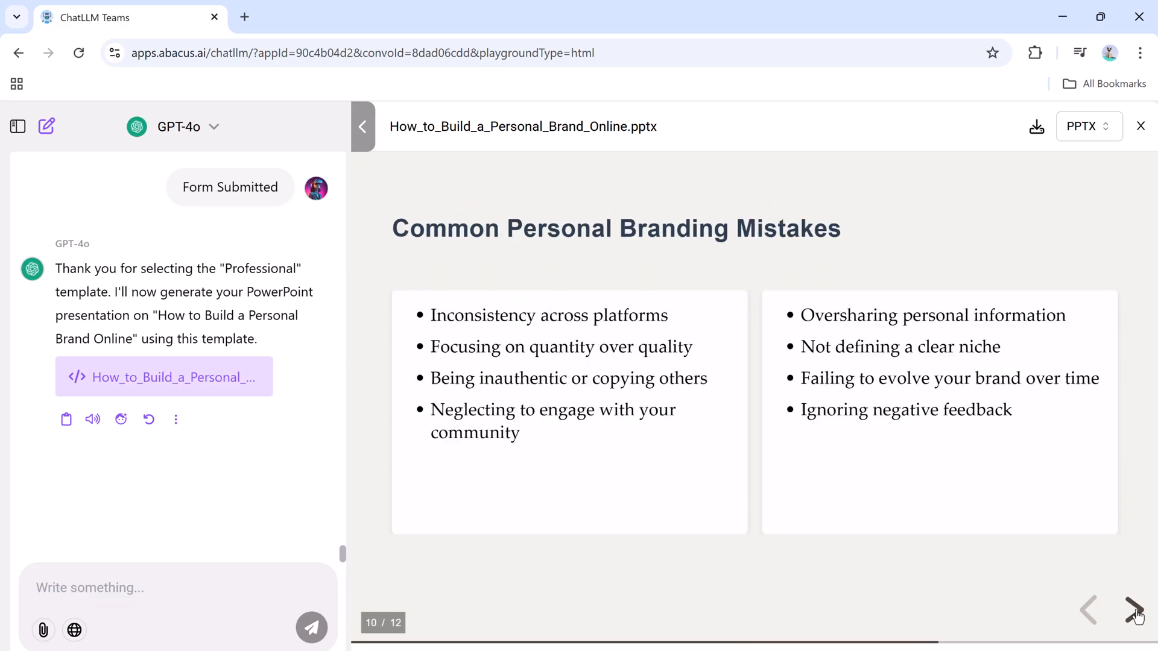
left_click(1129, 610)
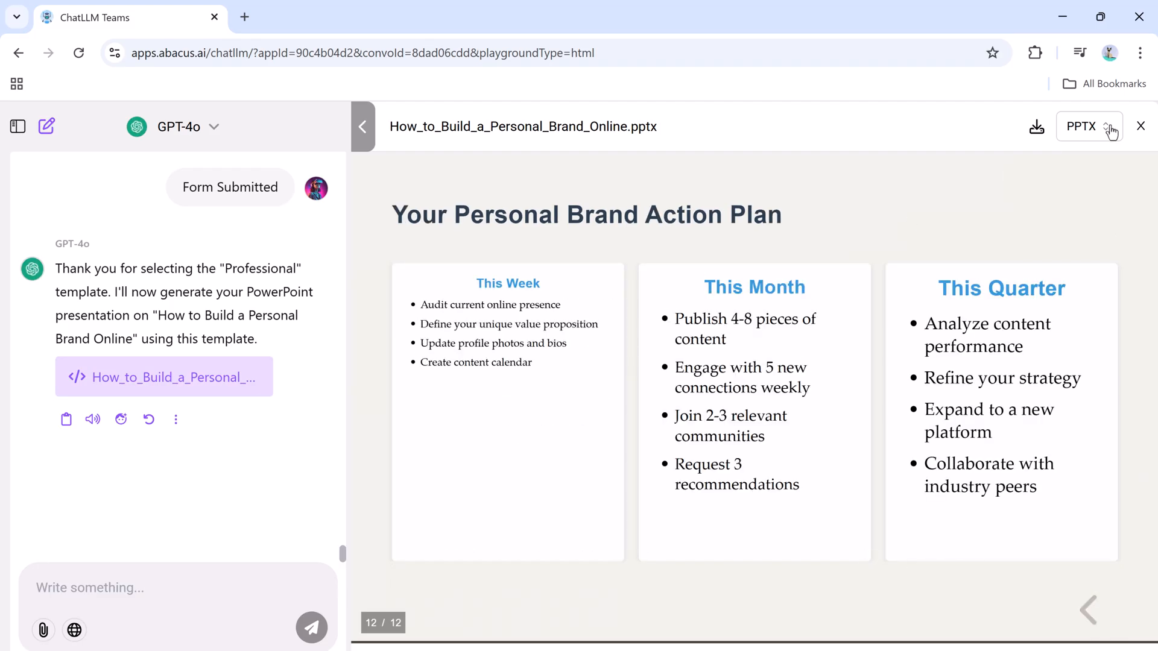
Download the personal branding deck as a PPTX file.
left_click(1085, 127)
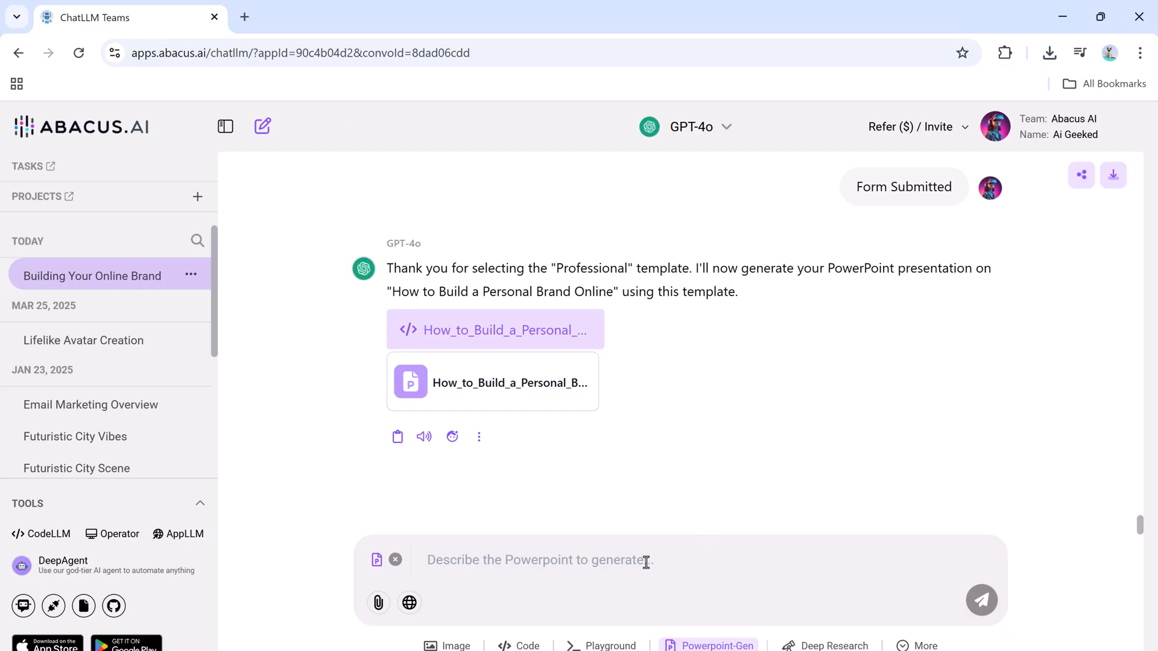
Send a request for an Introduction to Programming for Beginners deck covering what coding is and popular languages.
type("Introduction to Programming for Beginners – Cover what coding is, popular languages and real-life applications.")
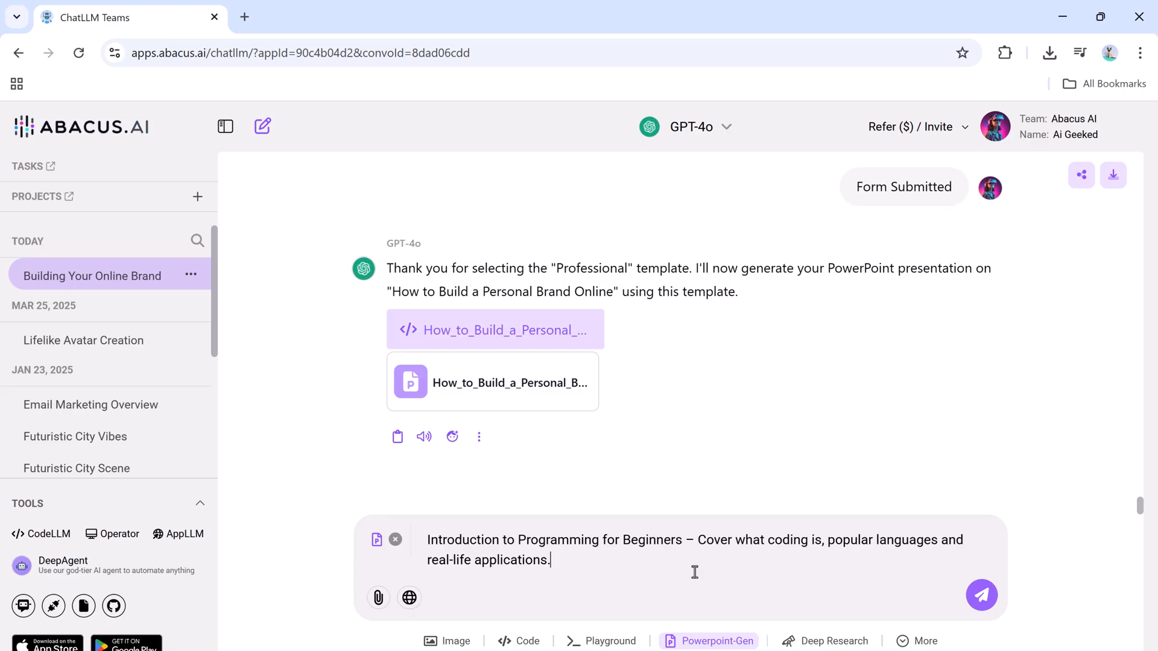
mouse_move(949, 591)
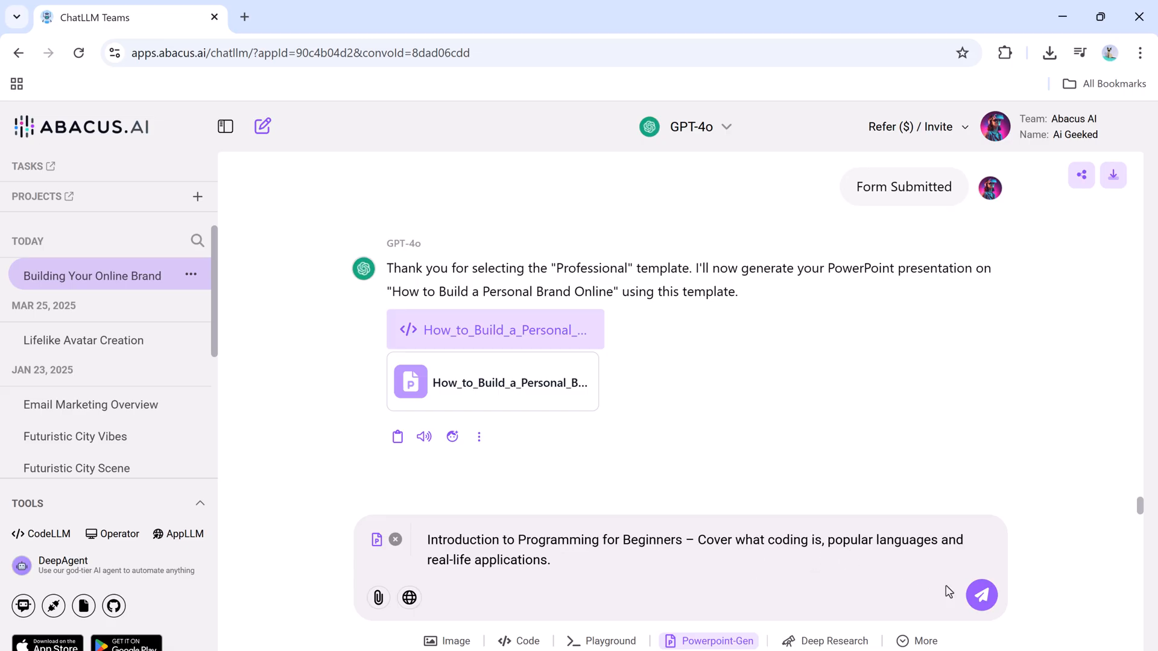
left_click(980, 595)
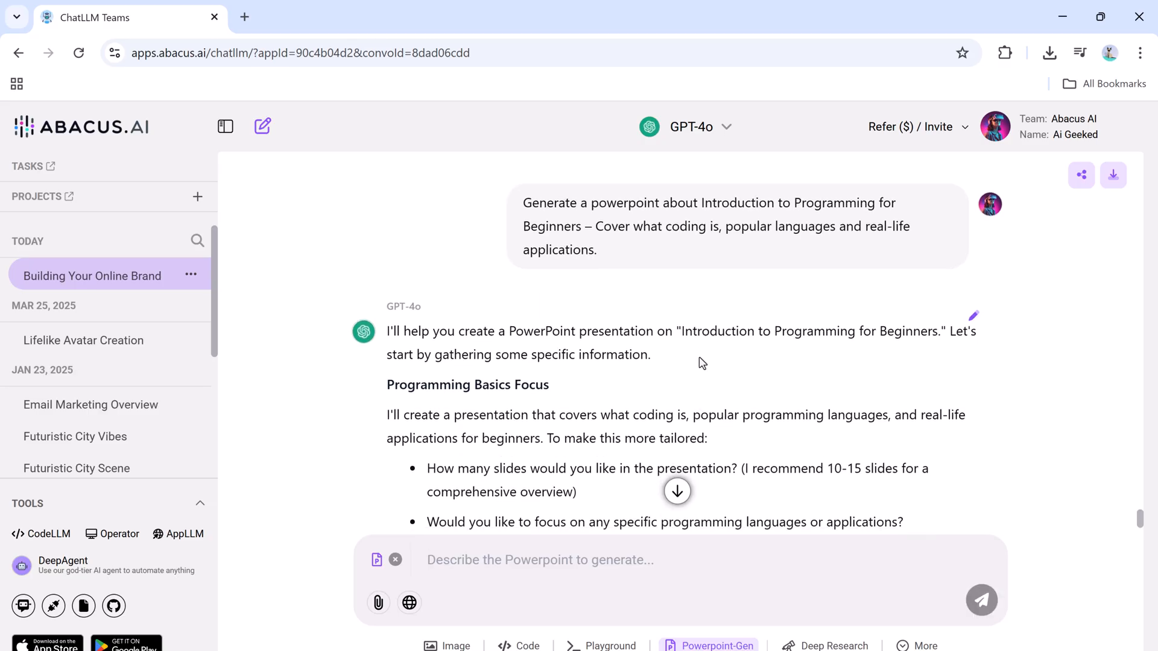
scroll("down", 3)
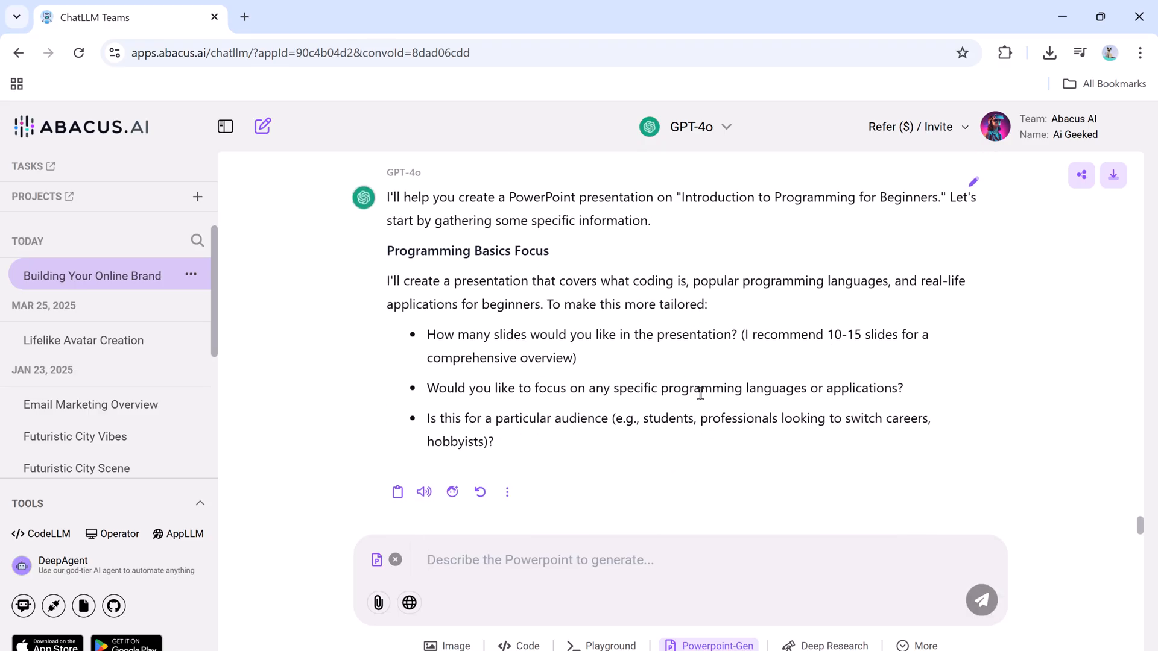
mouse_move(827, 415)
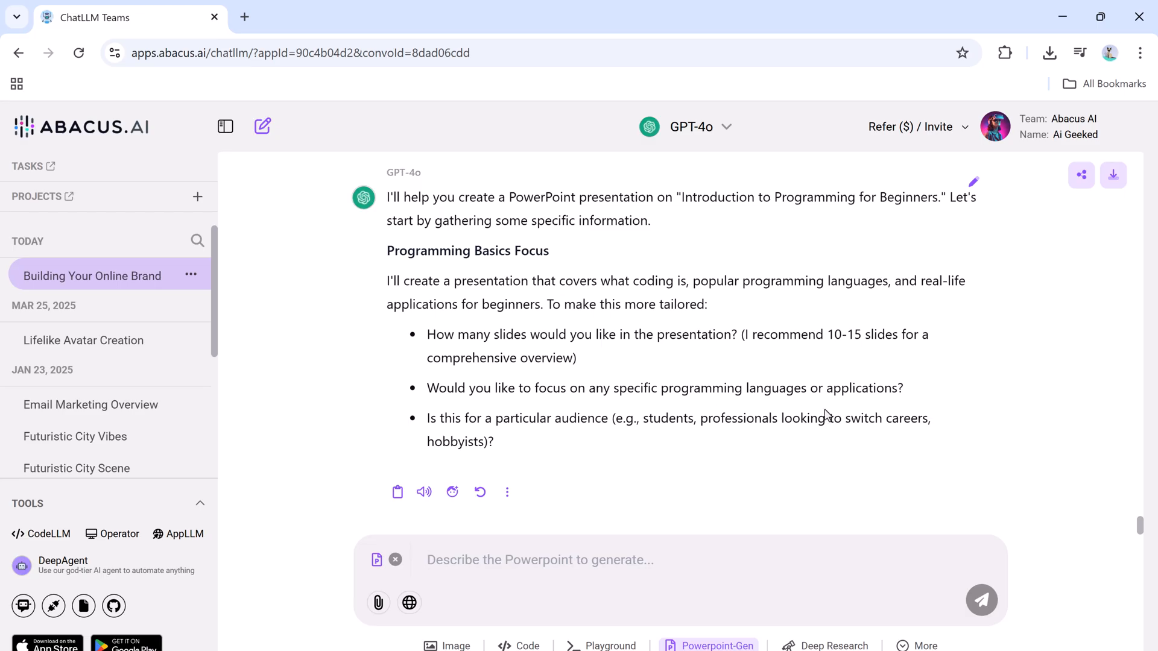
mouse_move(675, 494)
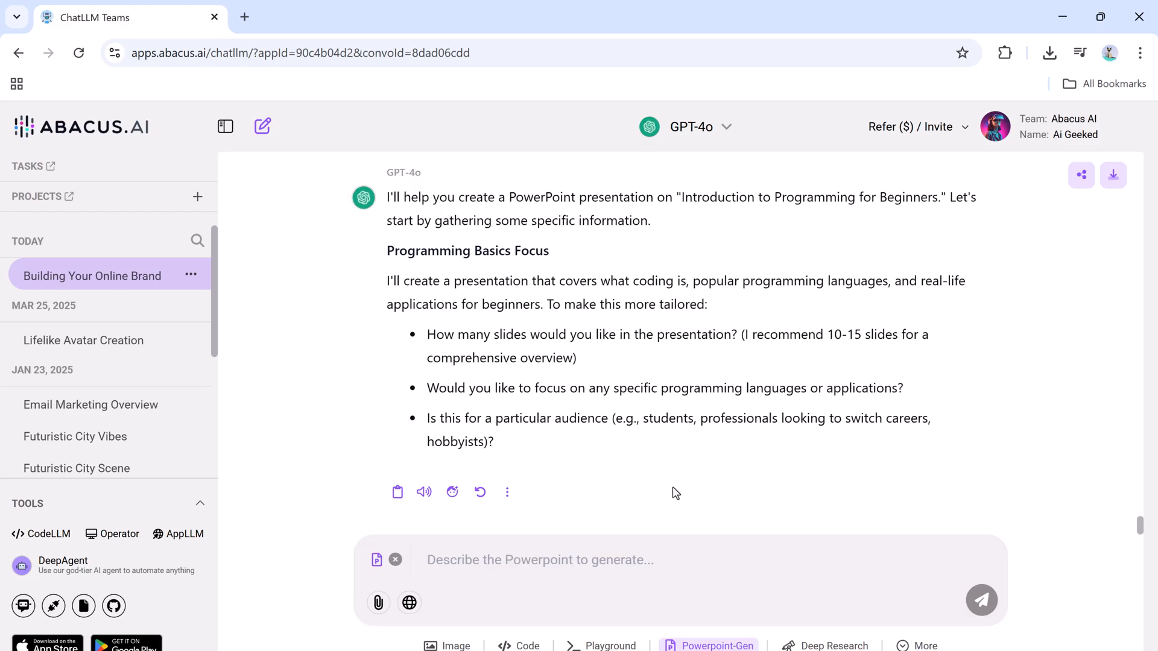
Reply '12 Slides, Focus on Python and JavaScript.' to the assistant's questions.
type("1")
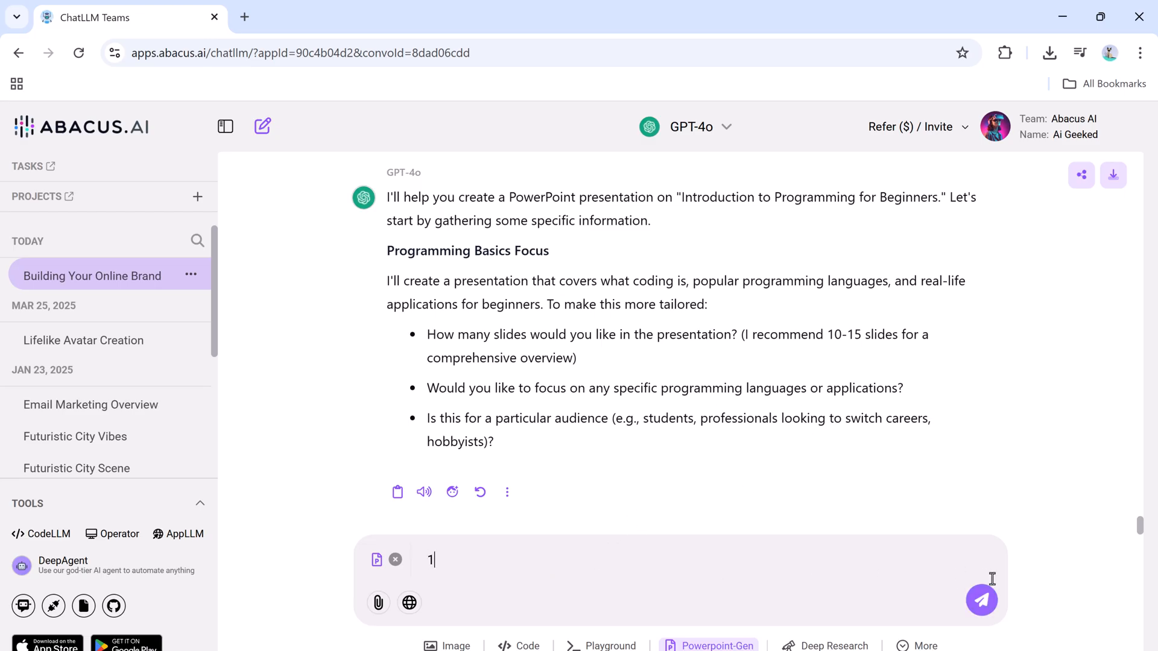
type("2 Slides,")
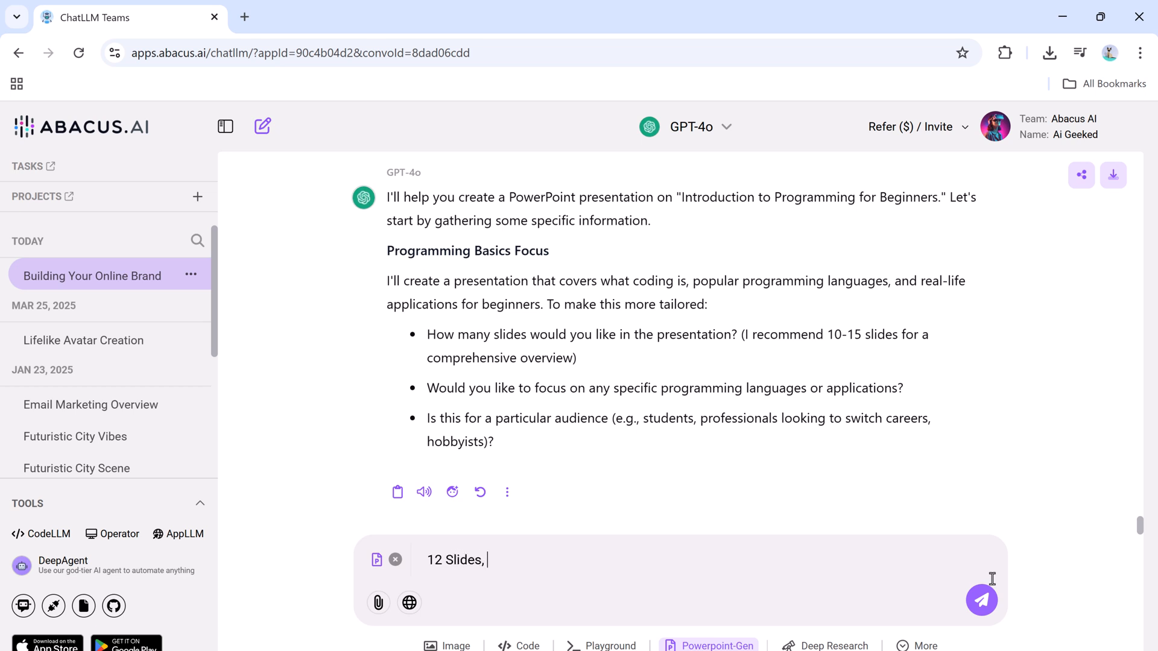
type("Focus on Python and JavaScript.")
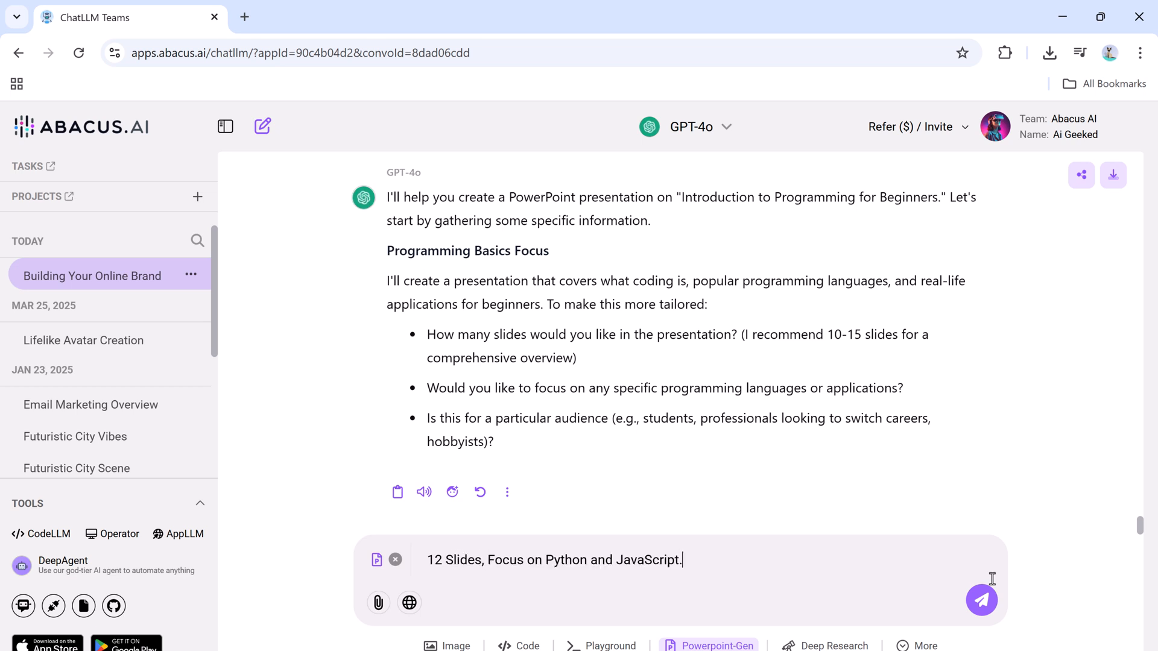
left_click(982, 600)
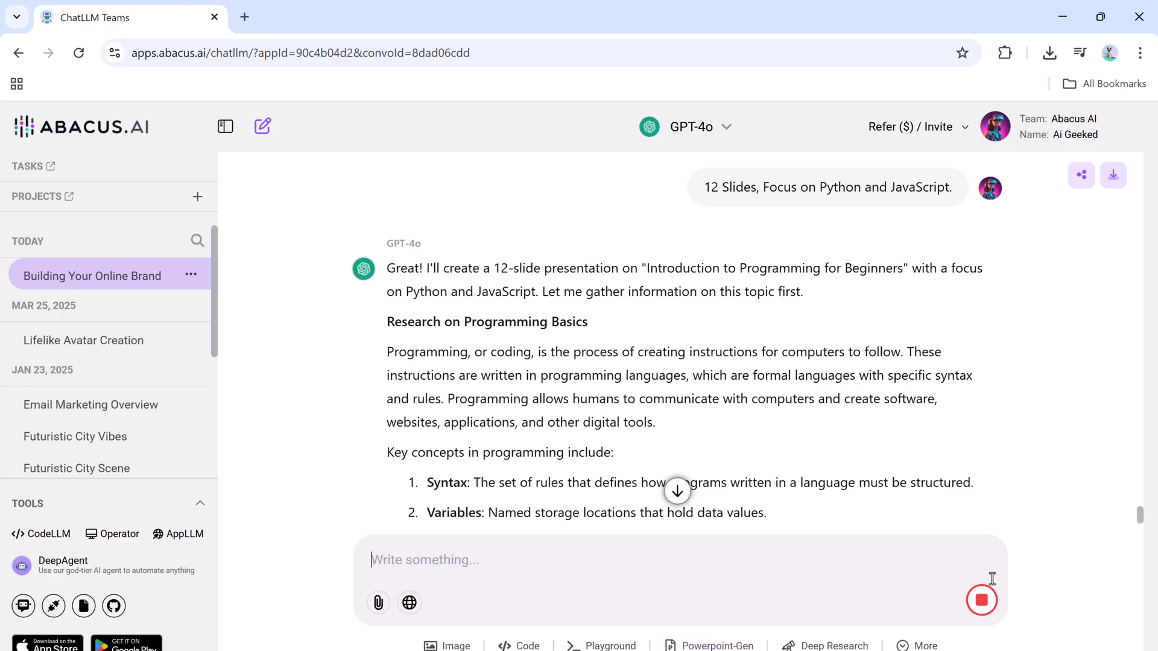
Read through the programming slide outline and reply 'Go ahead' to approve it.
scroll("down", 3)
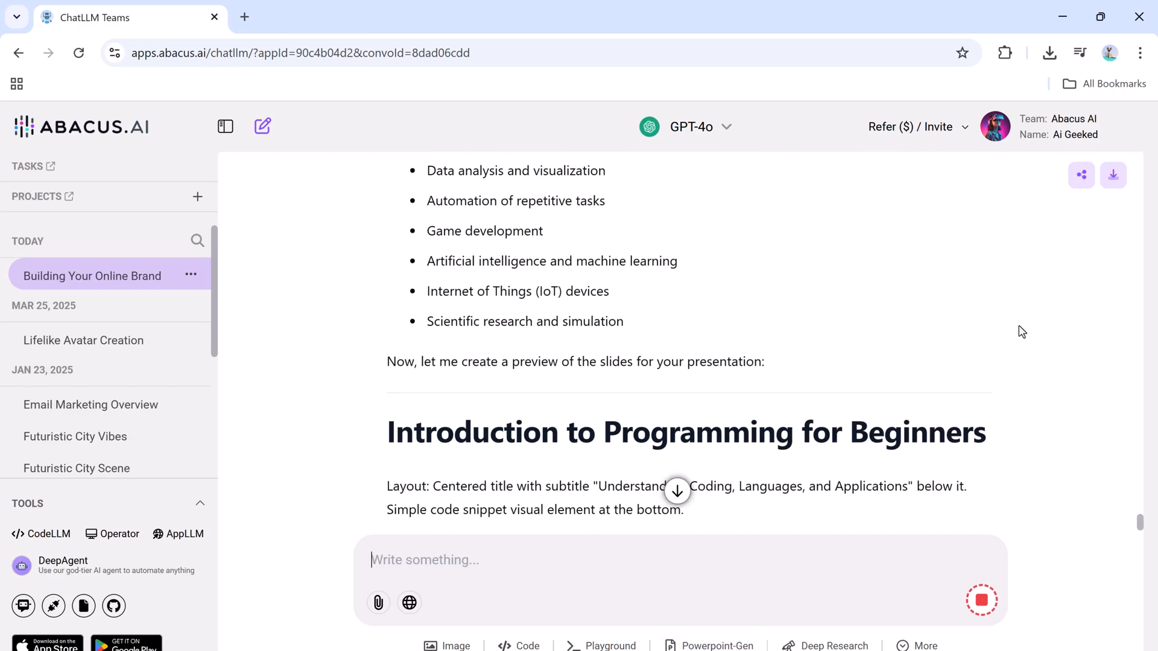
scroll("down", 3)
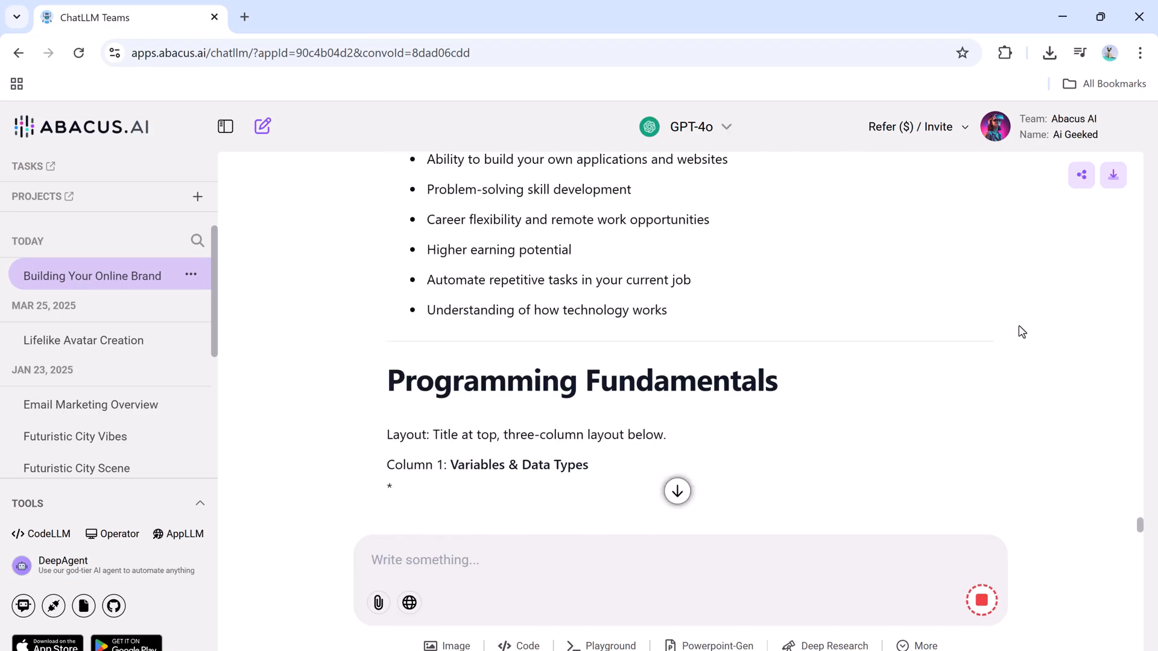
scroll("down", 3)
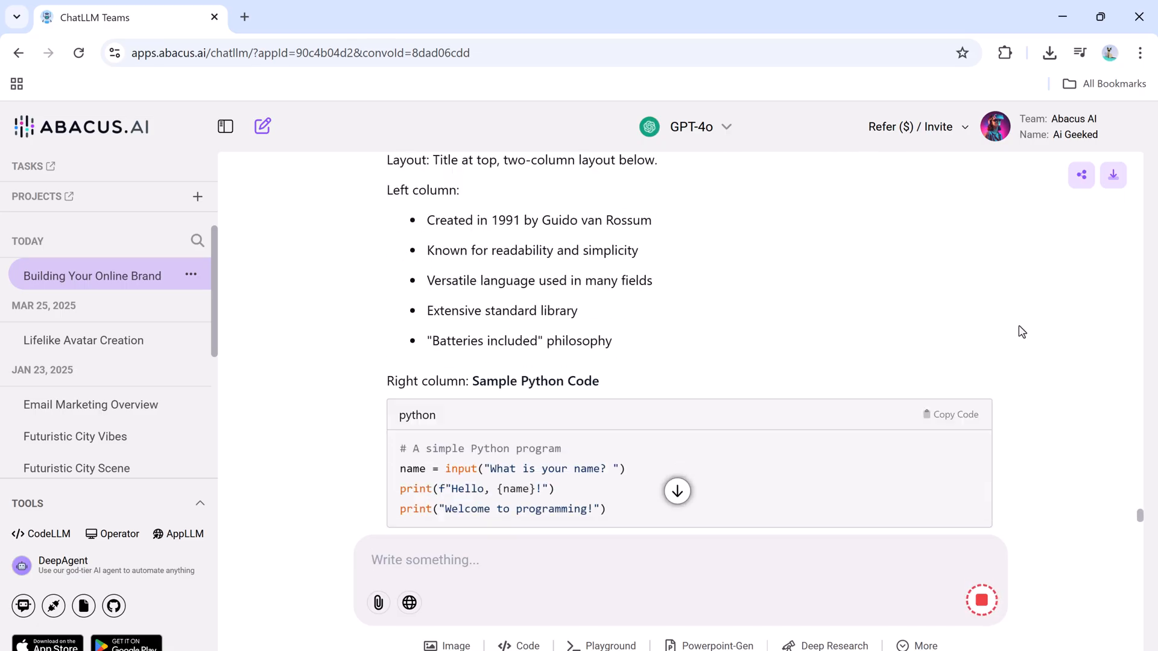
scroll("down", 3)
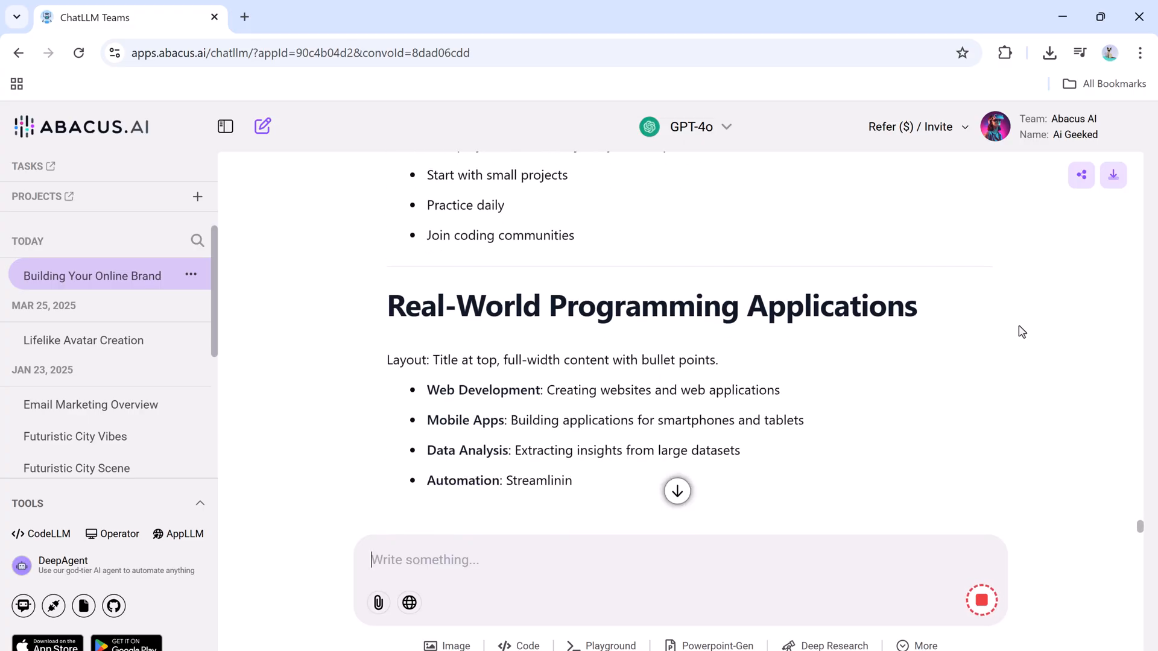
scroll("down", 3)
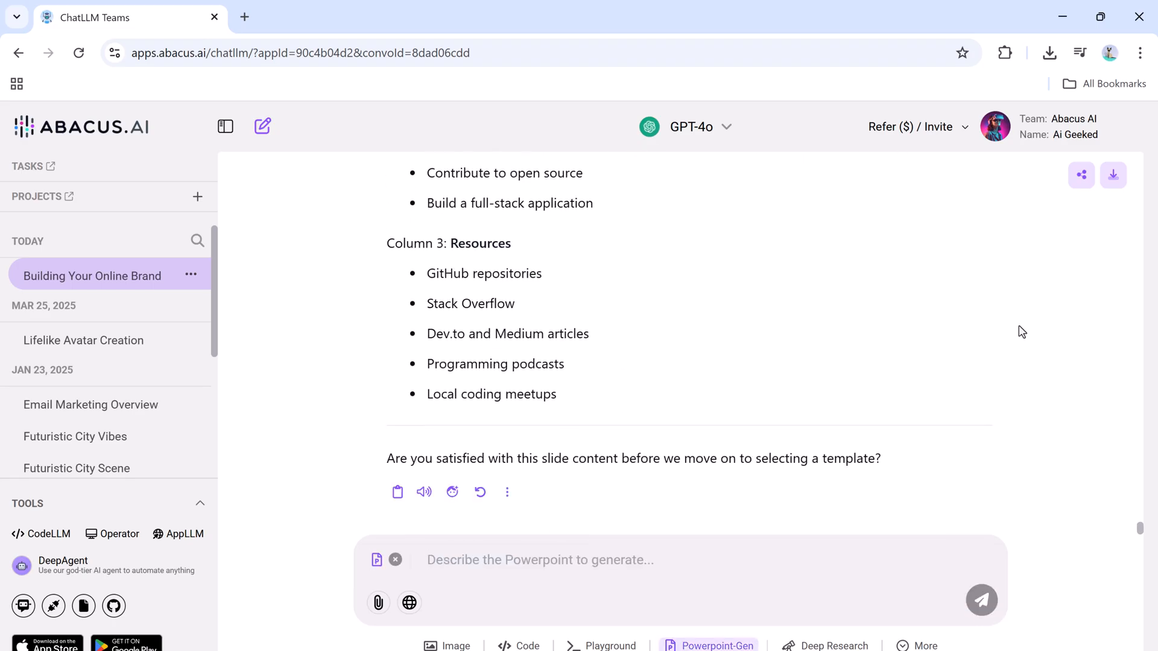
mouse_move(1120, 521)
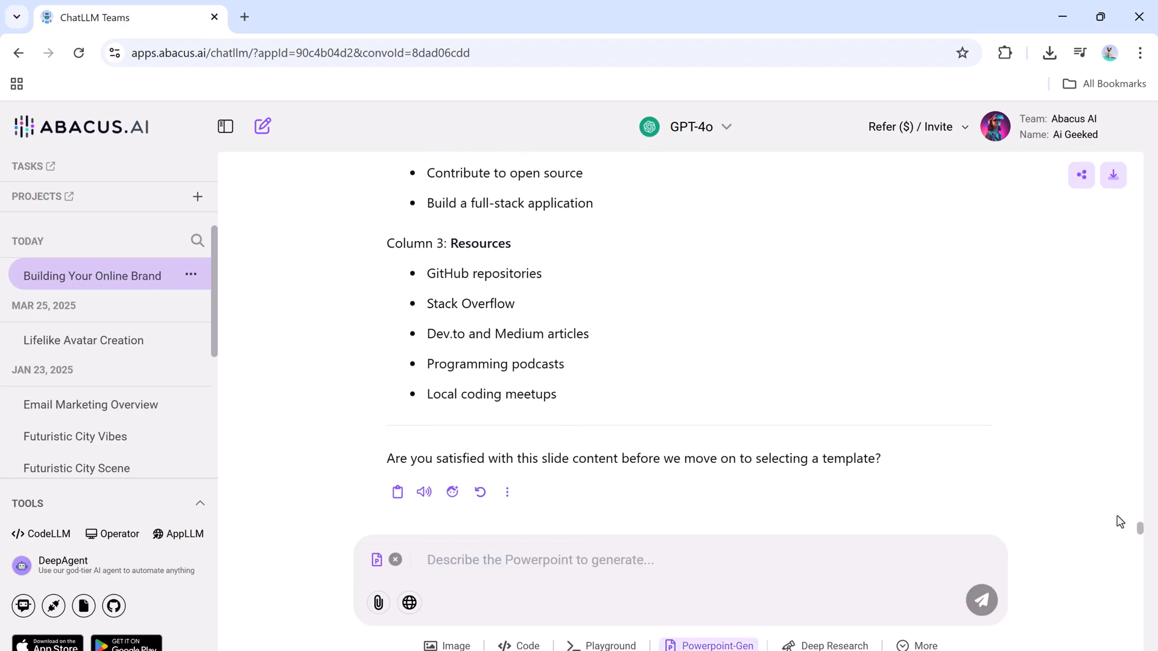
type("Go ahea")
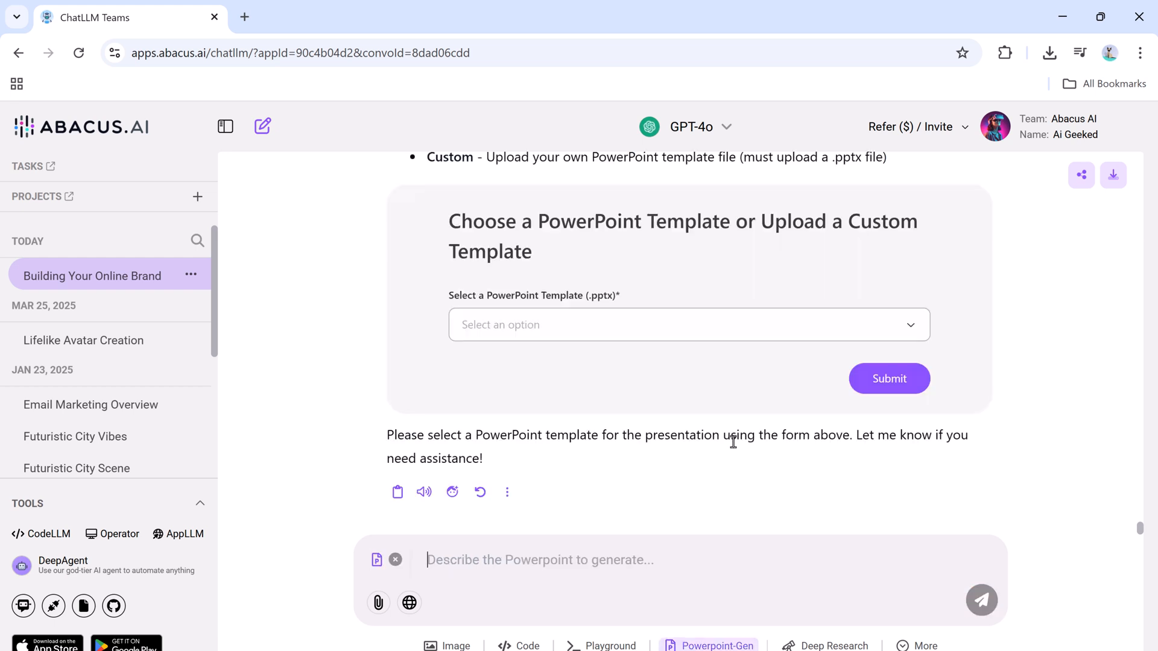
Select the Professional template and submit it to generate the programming deck.
left_click(687, 324)
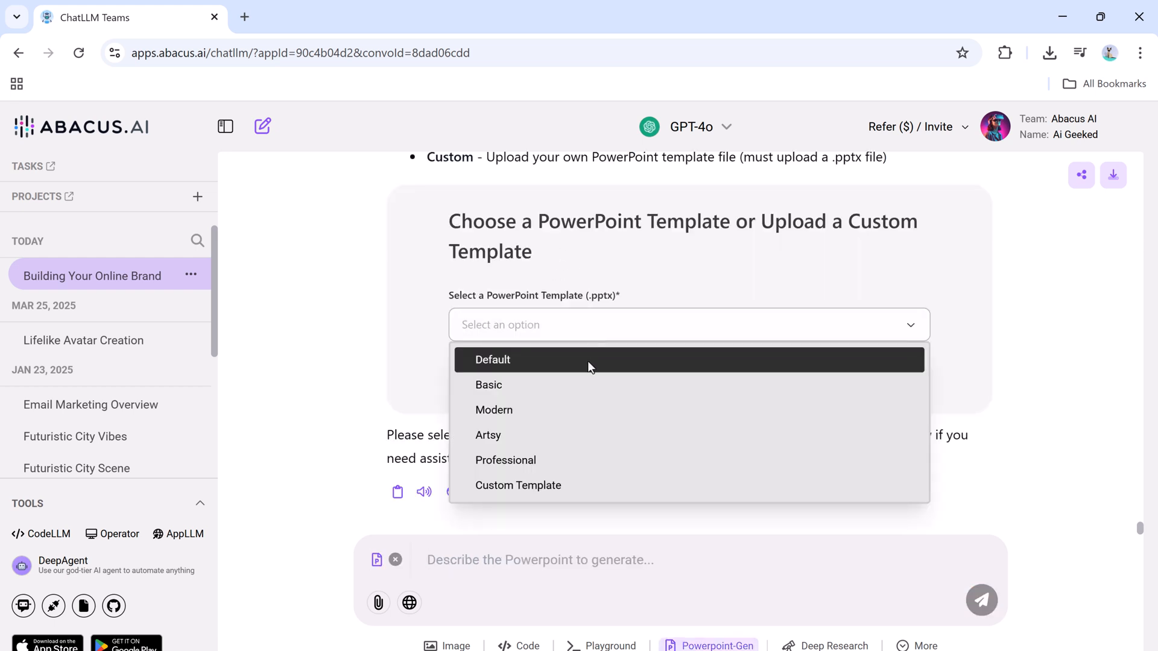
left_click(505, 460)
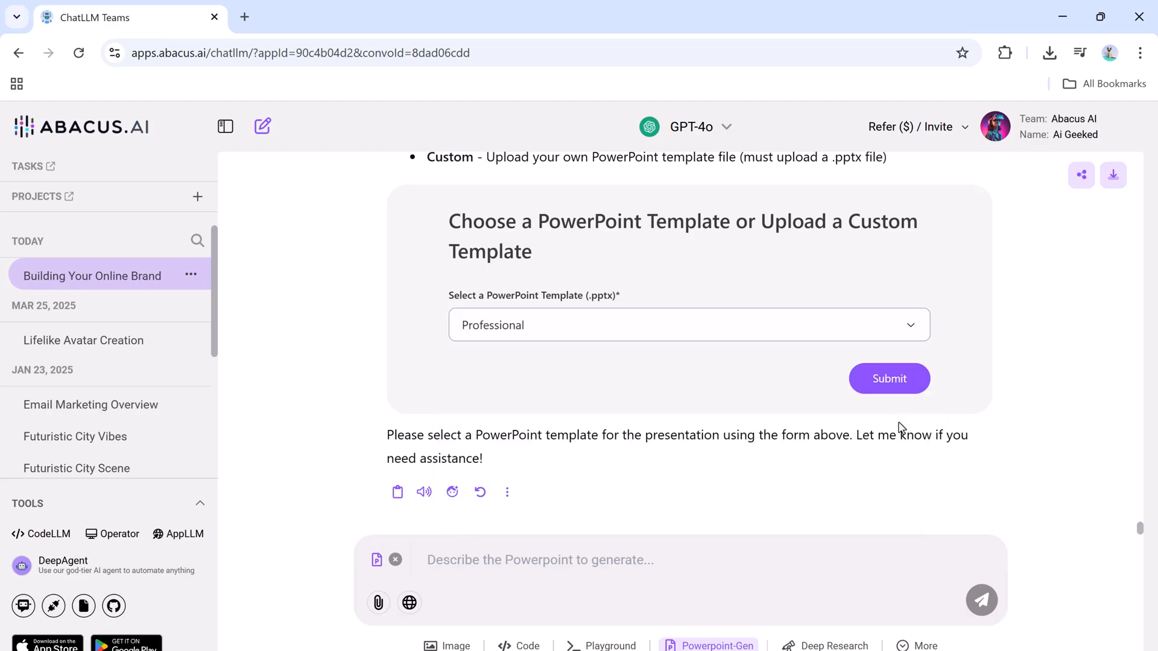
left_click(889, 377)
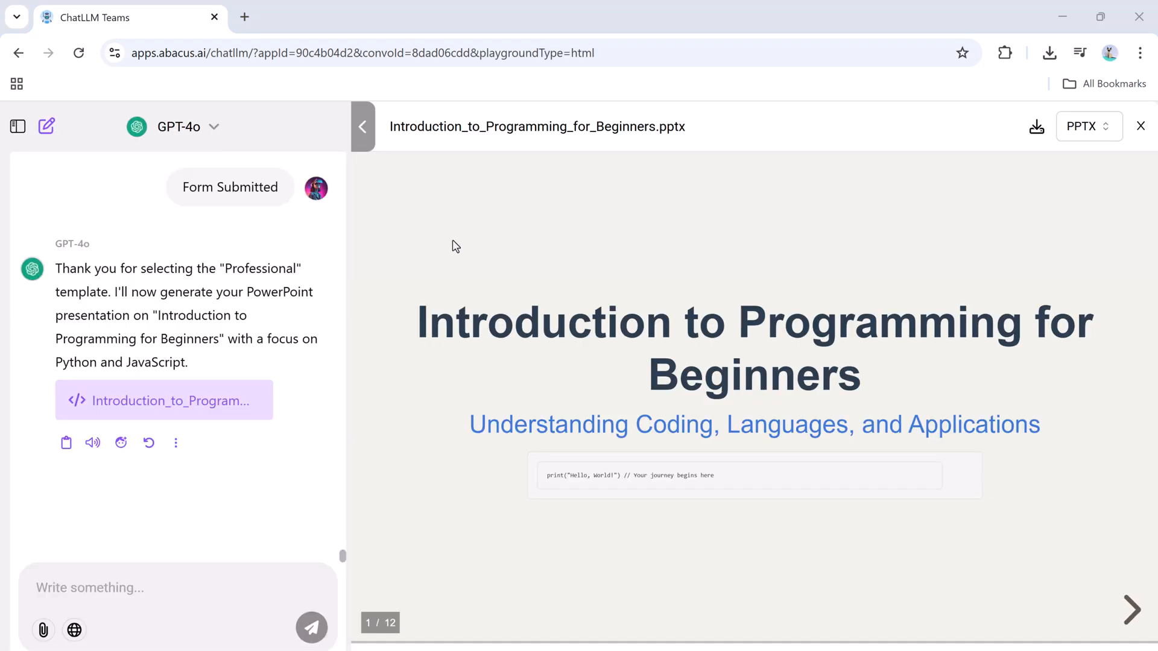
Page through all 12 programming deck slides to Next Steps, then close the preview.
left_click(1132, 609)
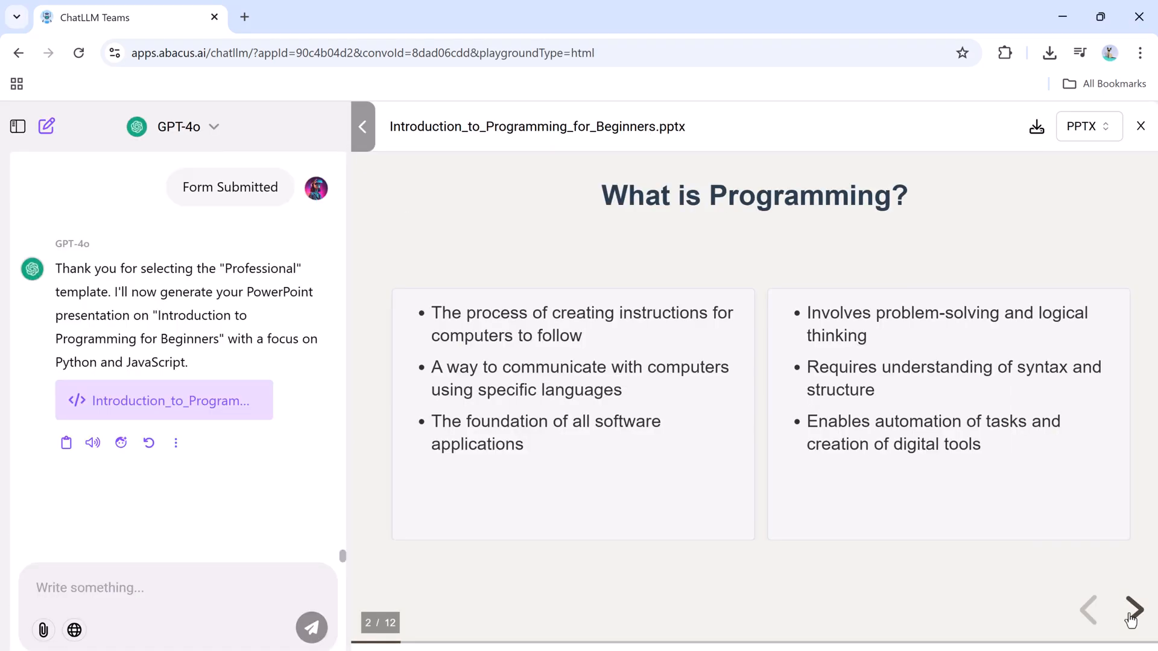
left_click(1133, 609)
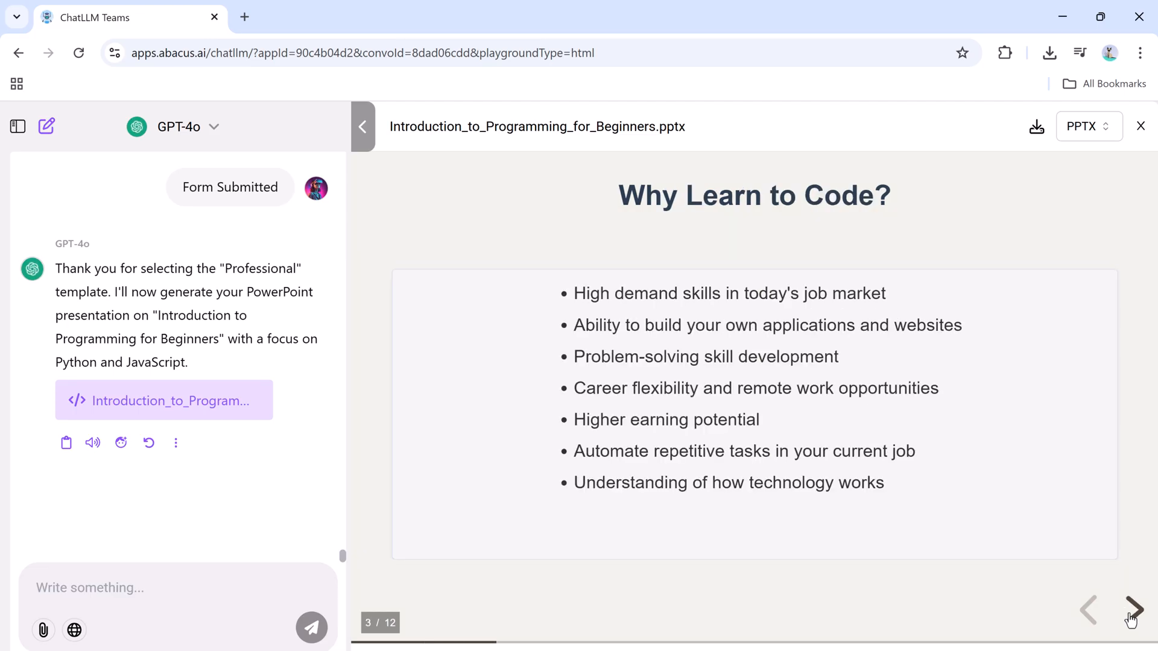
left_click(1133, 609)
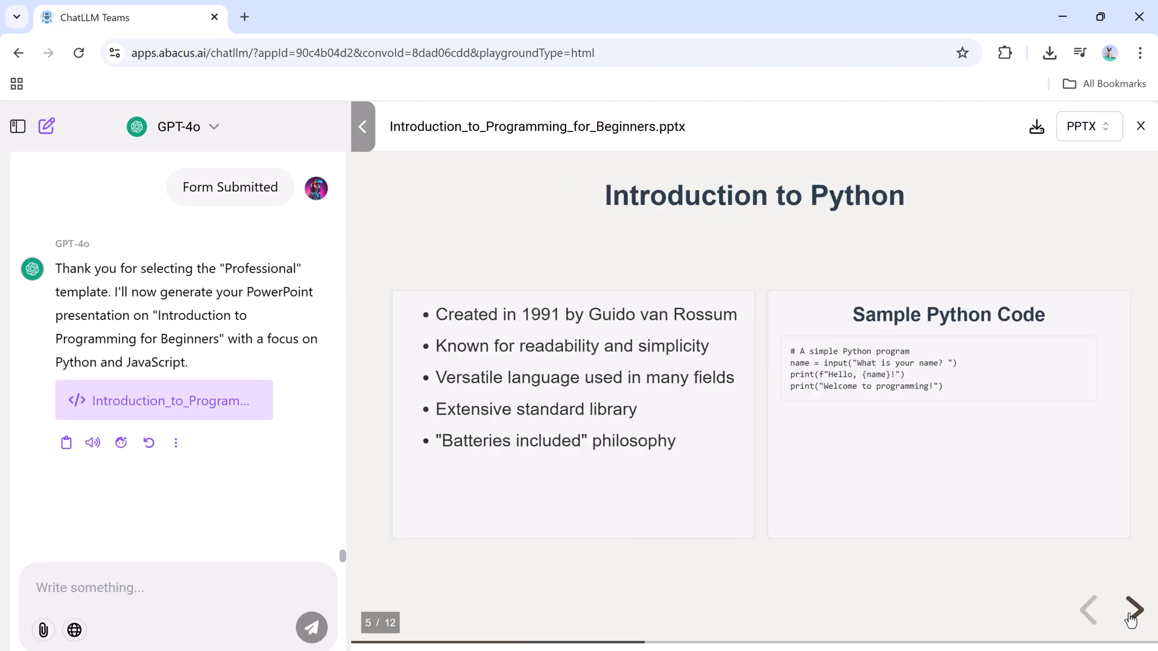
left_click(1130, 609)
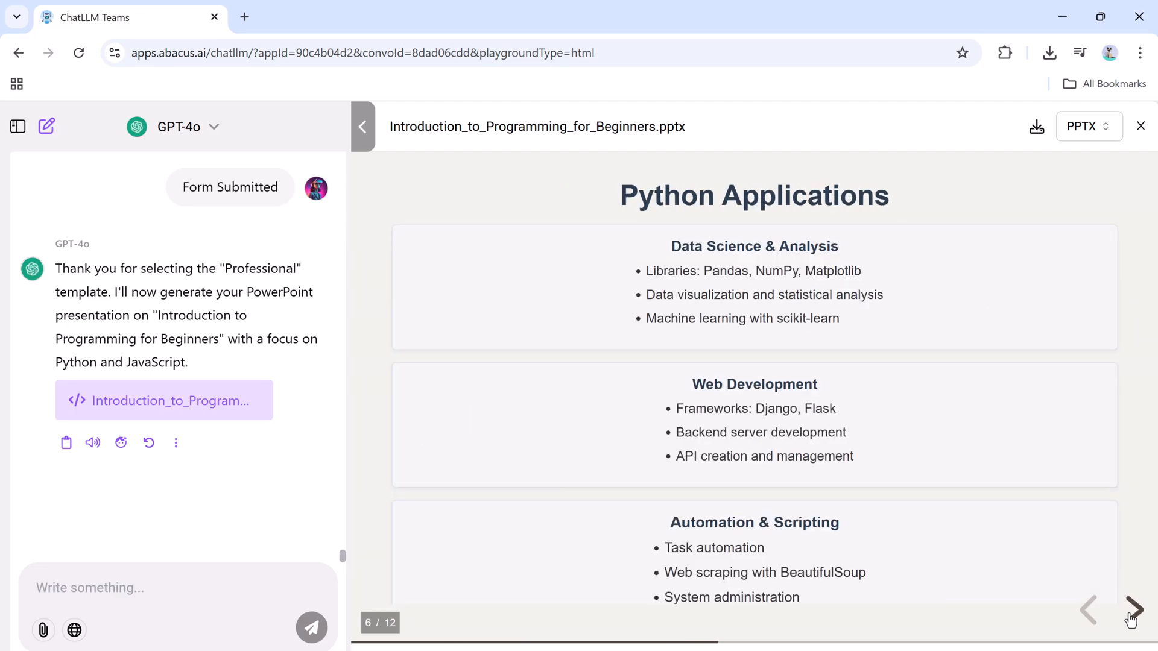
left_click(1133, 609)
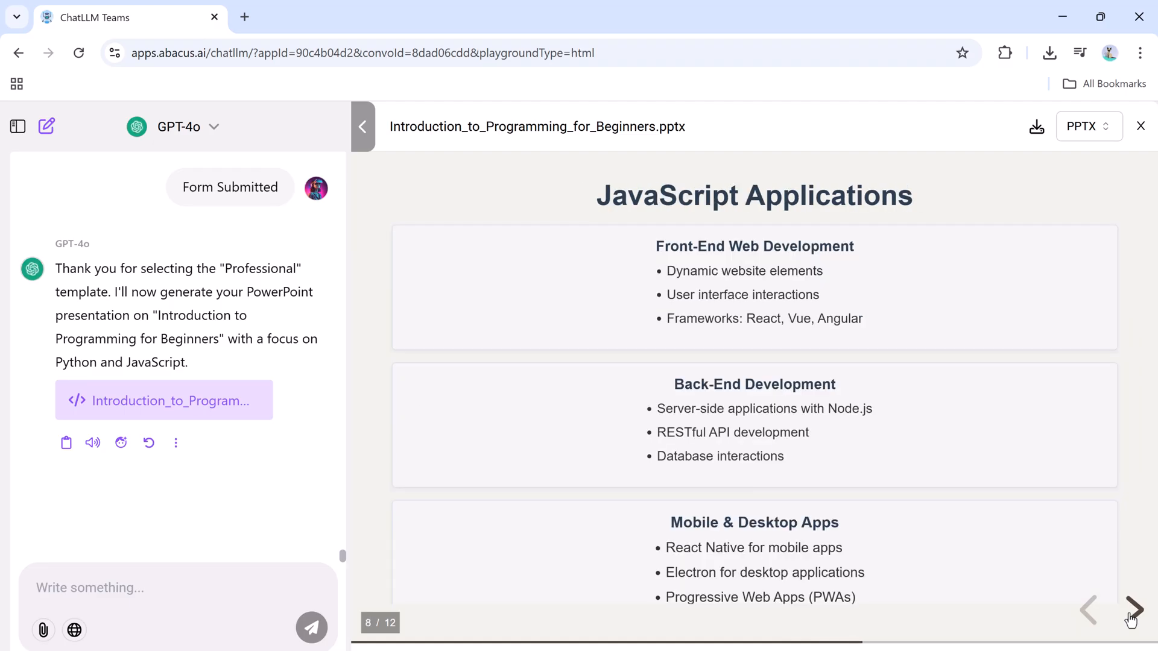
left_click(1132, 610)
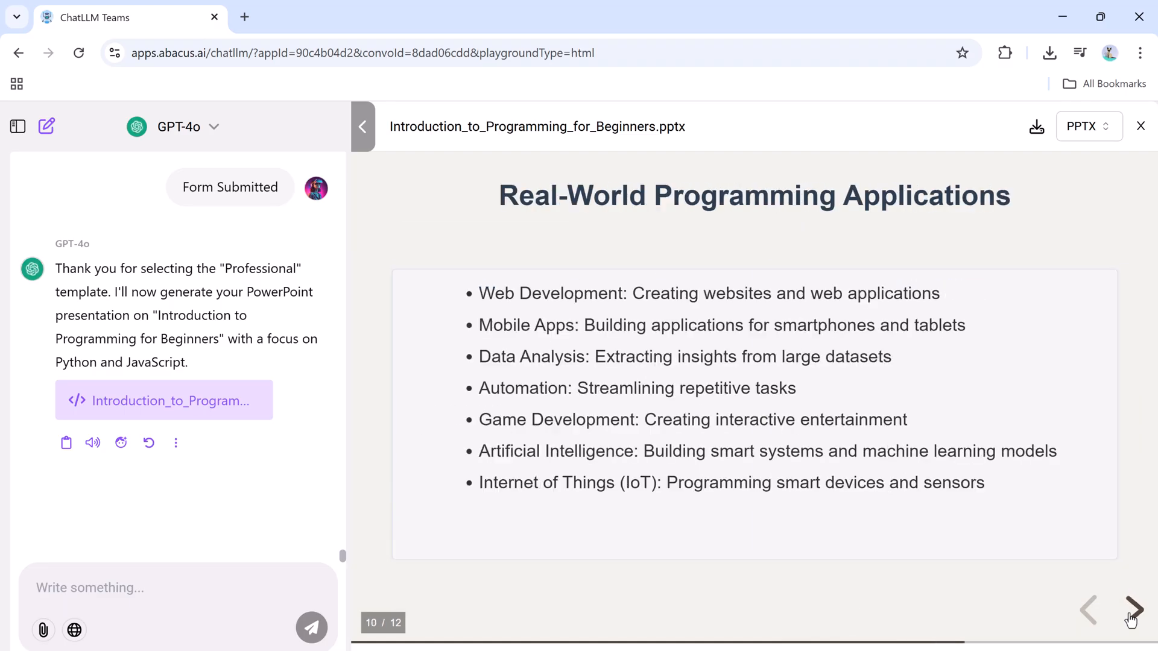
left_click(1132, 609)
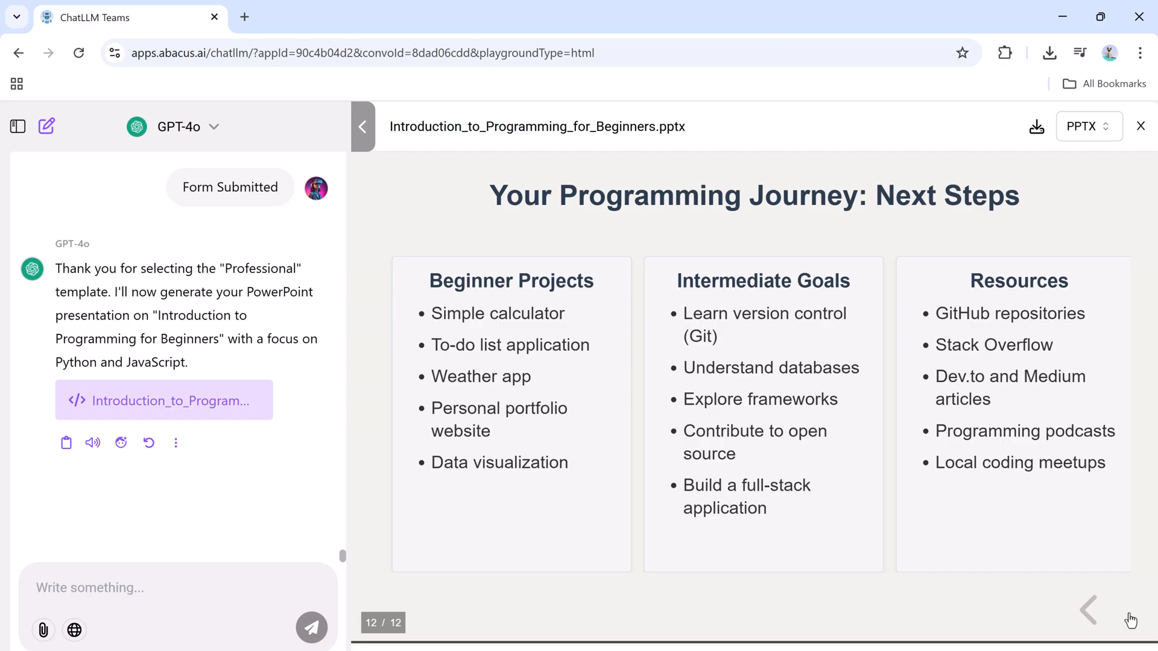
mouse_move(881, 554)
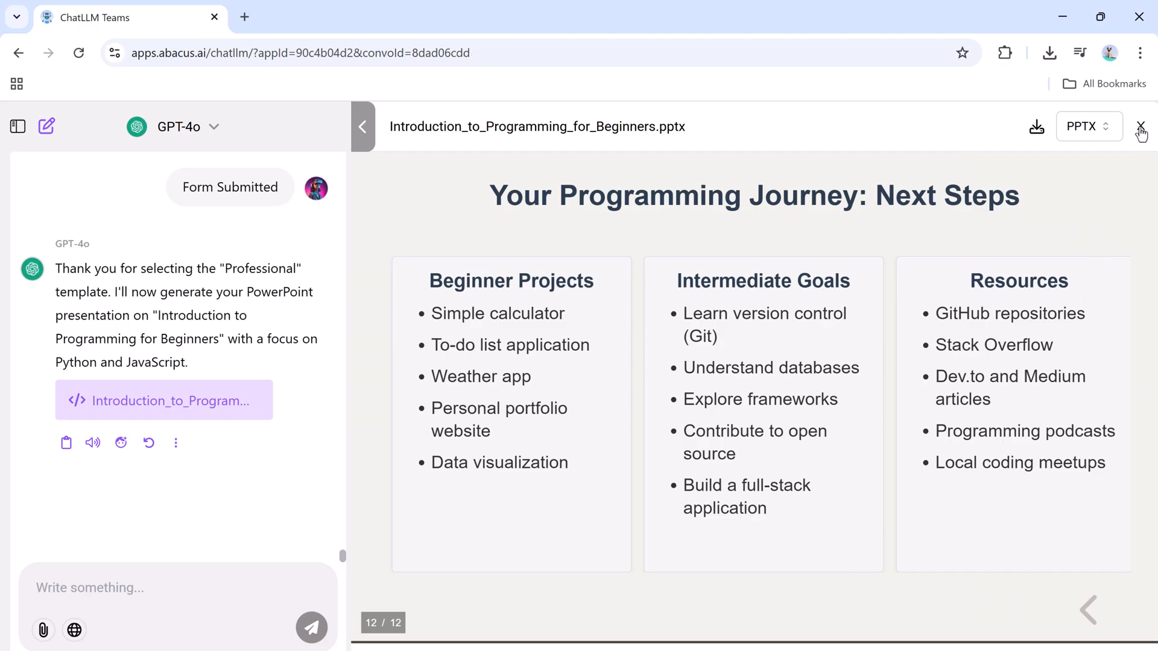
left_click(1141, 127)
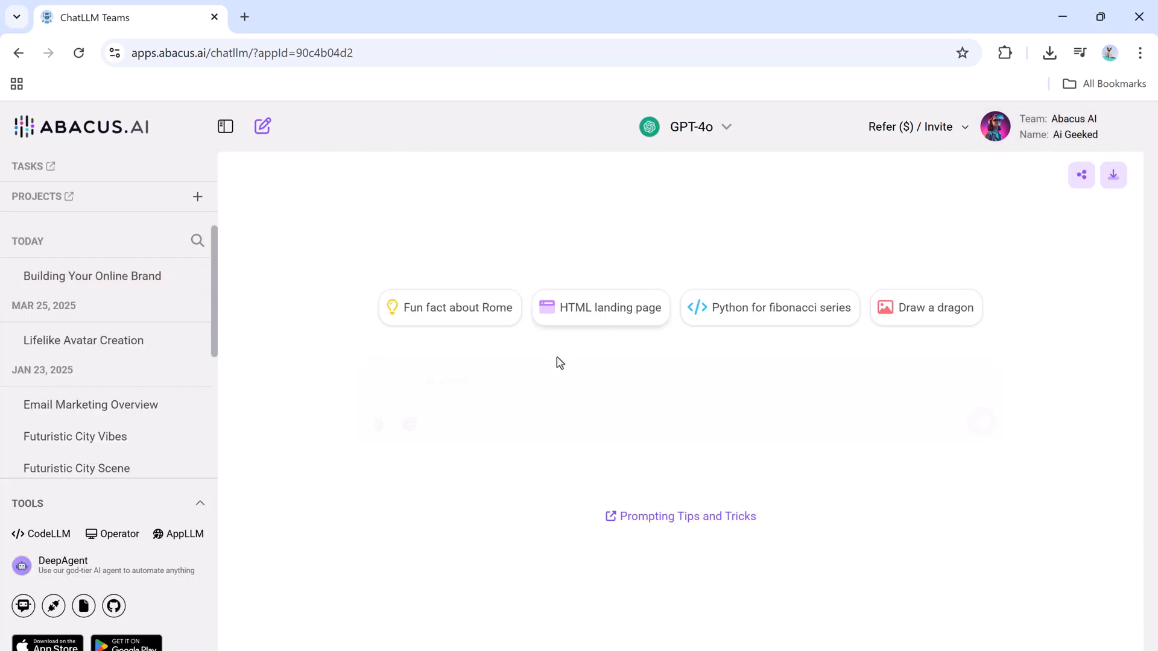
Focus the empty 'Describe the Powerpoint to generate...' prompt with Powerpoint-Gen active.
left_click(708, 468)
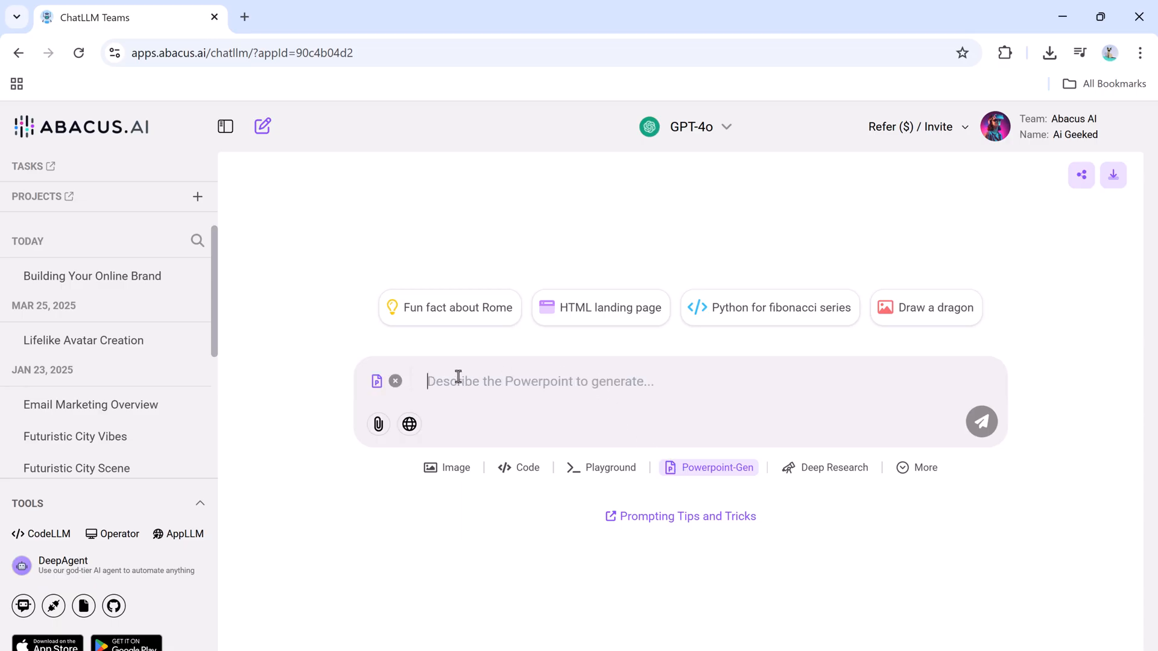
mouse_move(887, 413)
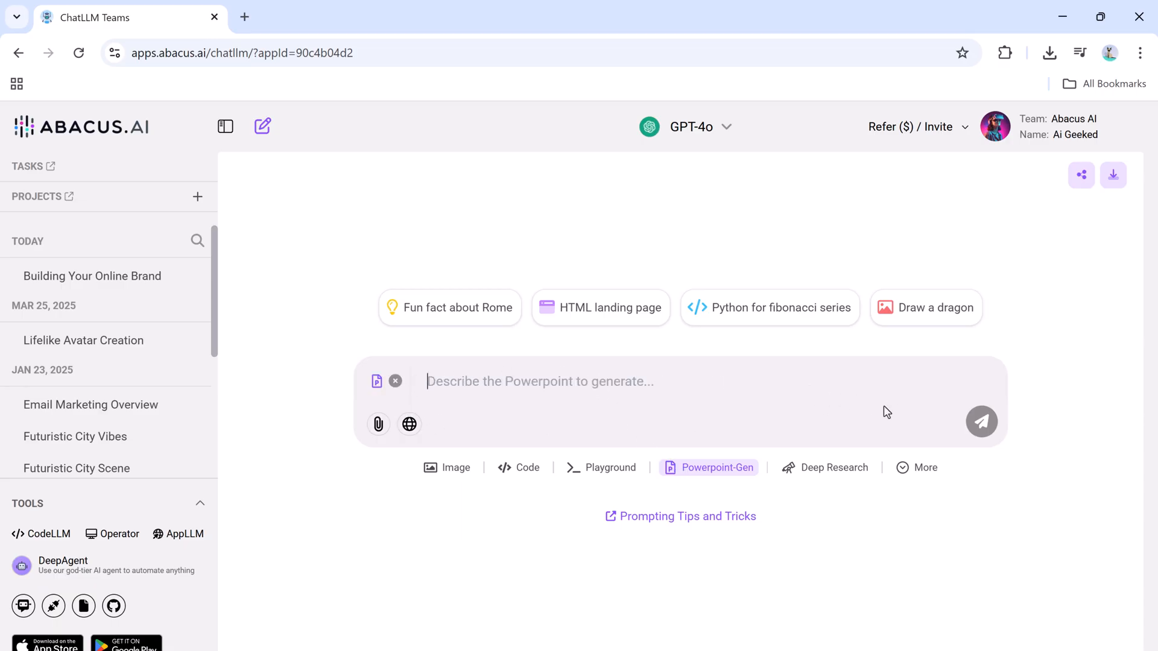
mouse_move(908, 413)
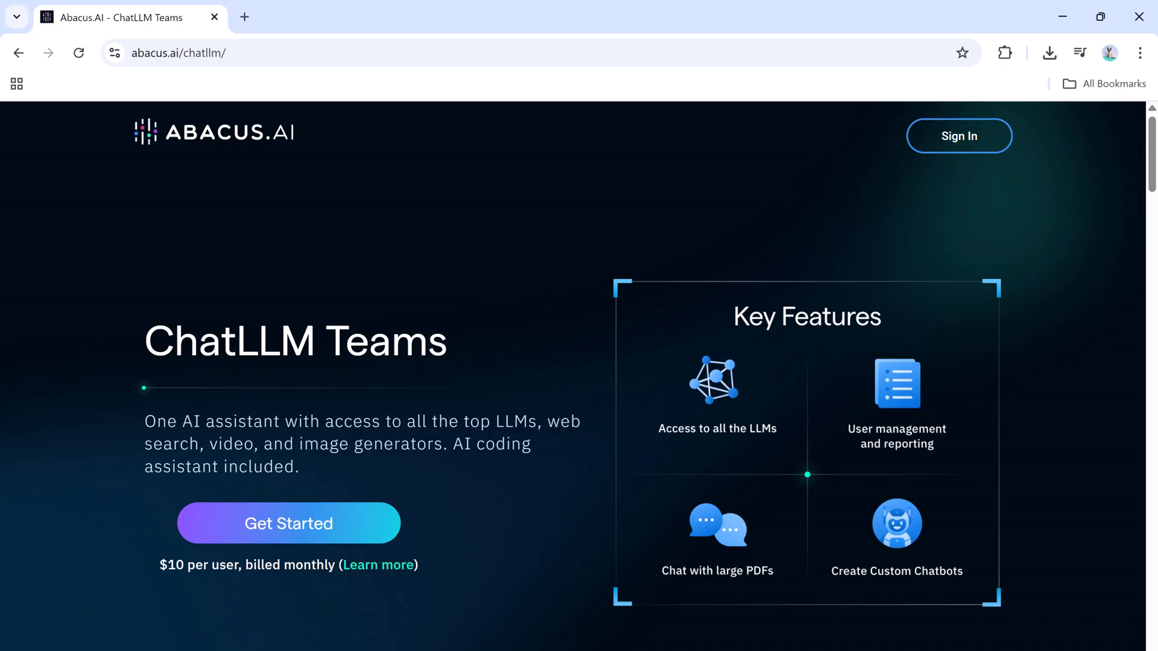
mouse_move(291, 413)
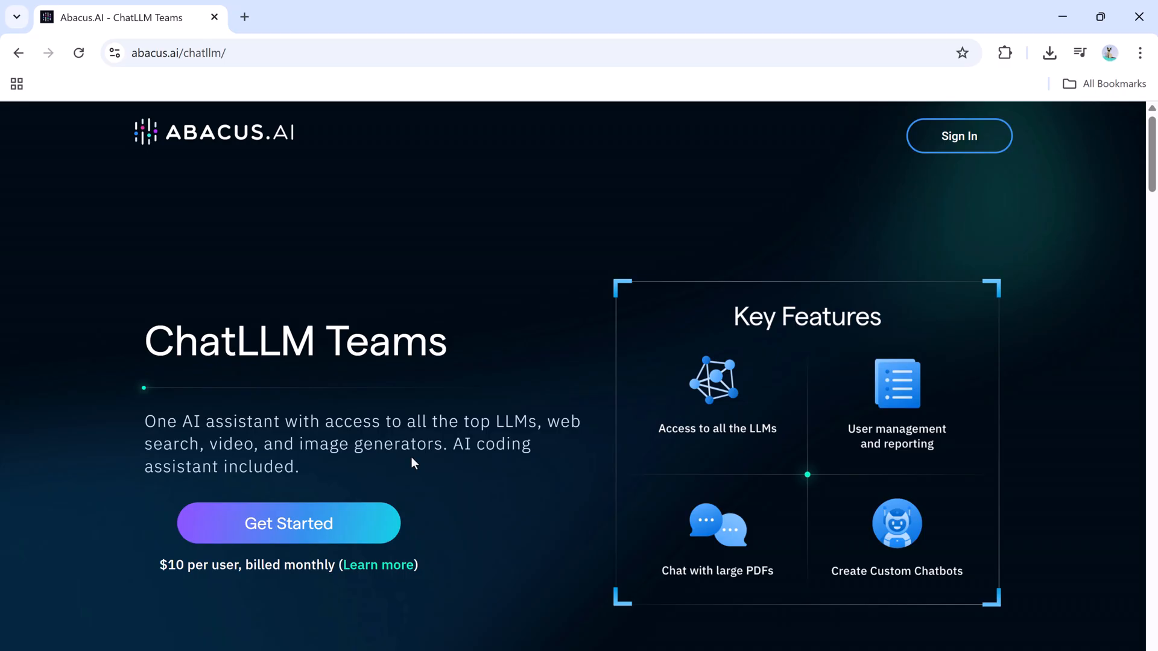
mouse_move(390, 469)
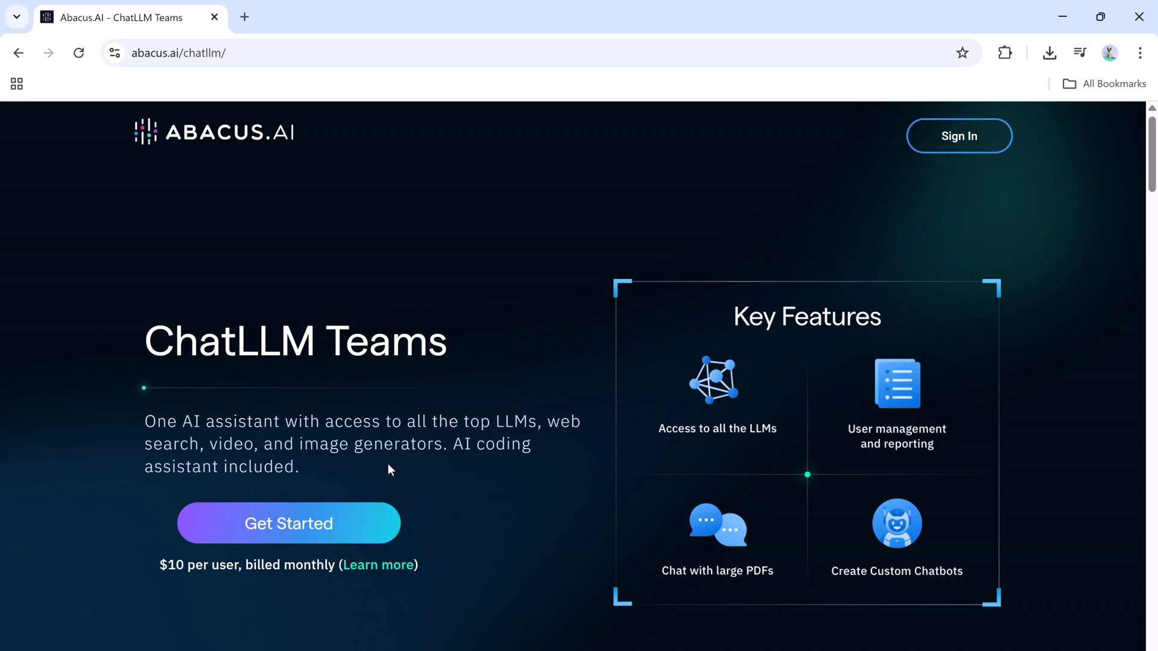
mouse_move(410, 470)
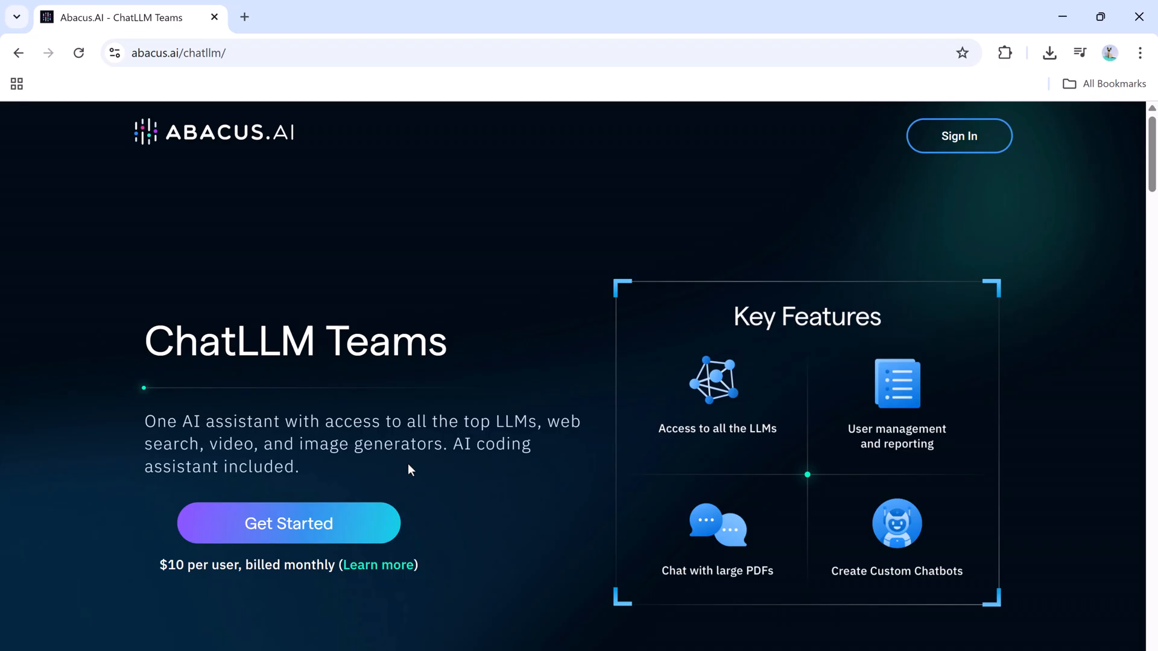
mouse_move(399, 475)
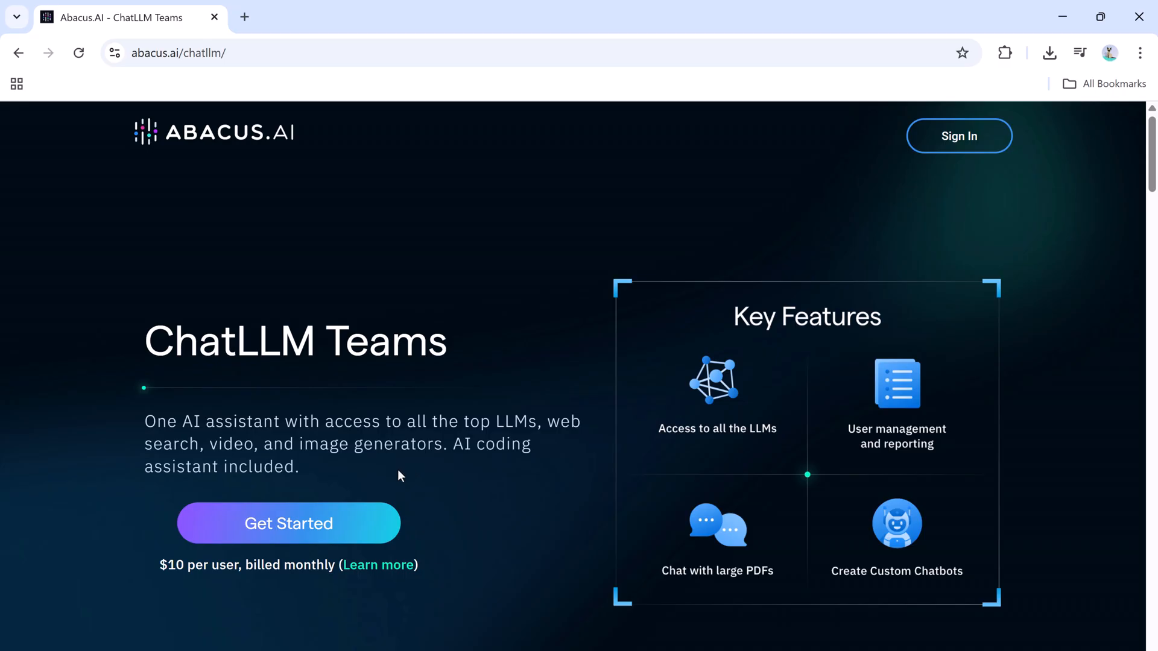
mouse_move(450, 504)
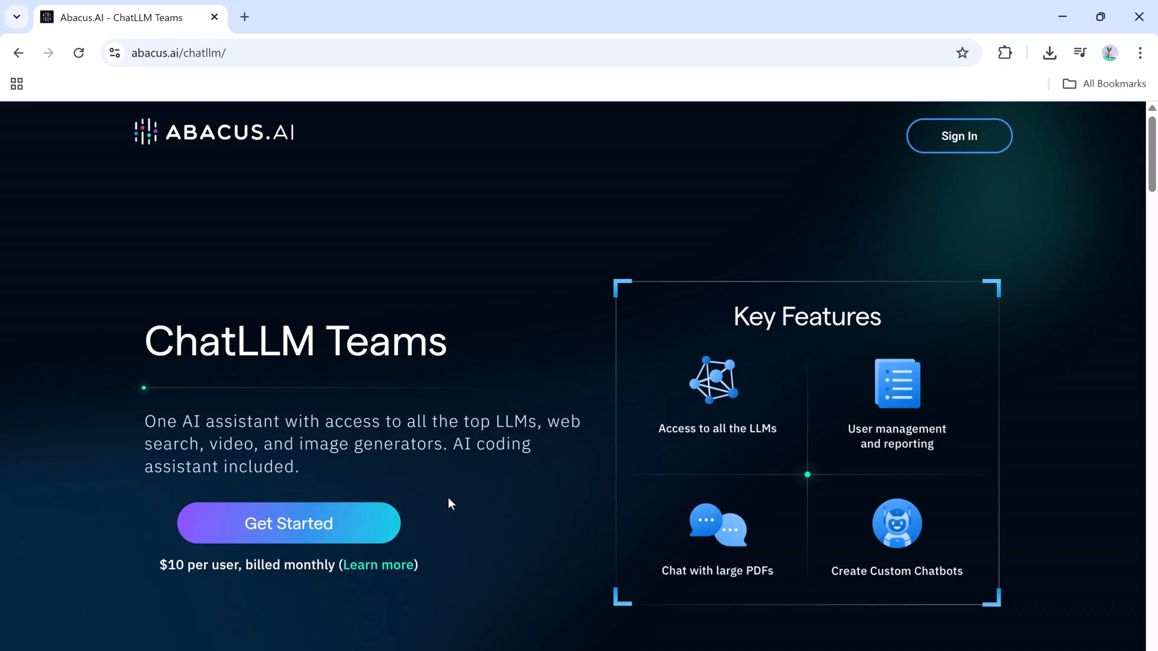
mouse_move(461, 513)
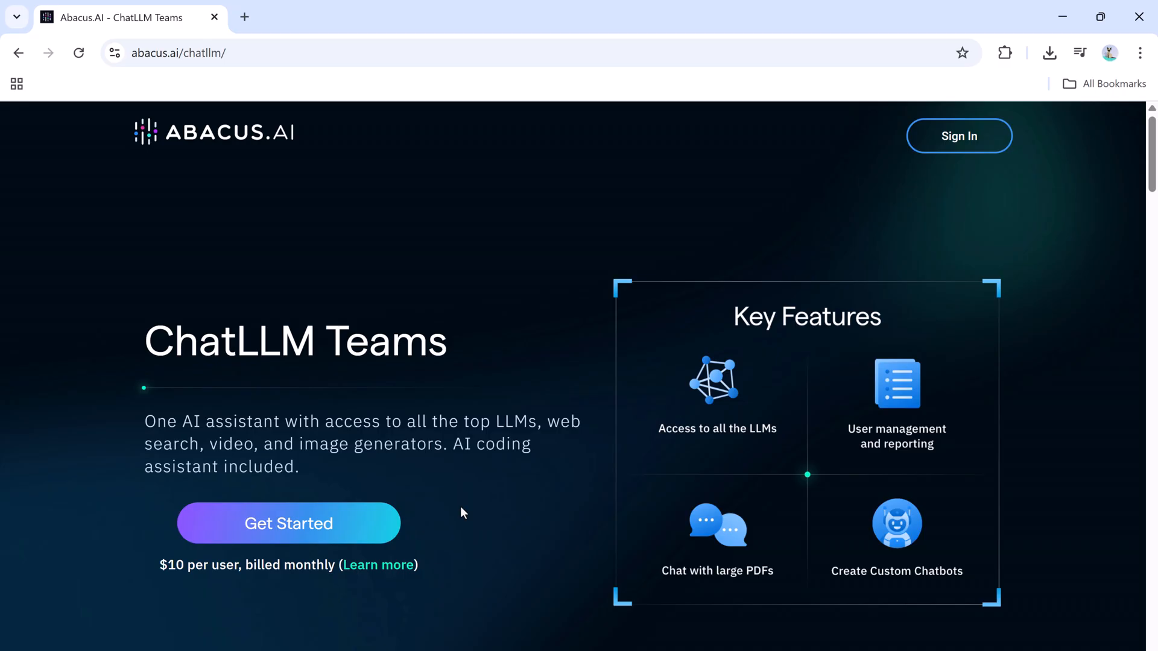